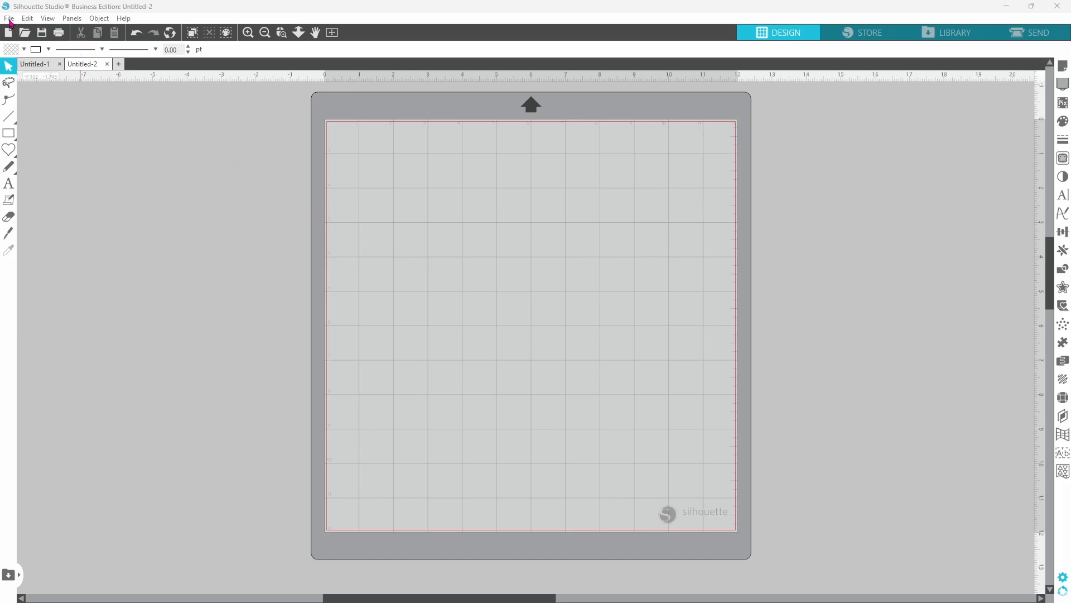
# Step: Bring the large black coffee bean into a new document and group its two halves
pyautogui.click(9, 19)
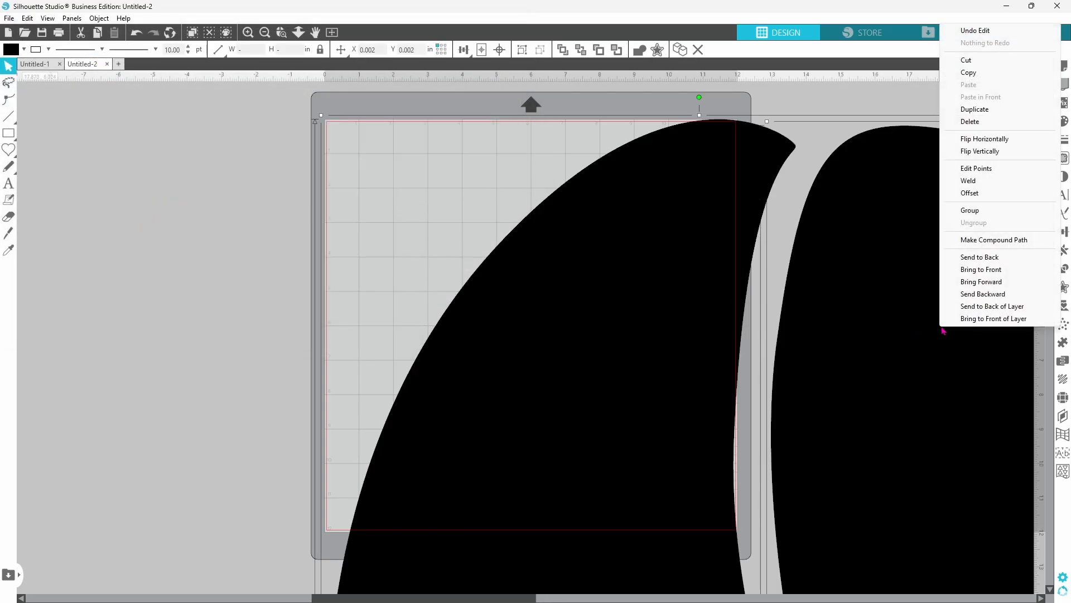
pyautogui.moveTo(960, 282)
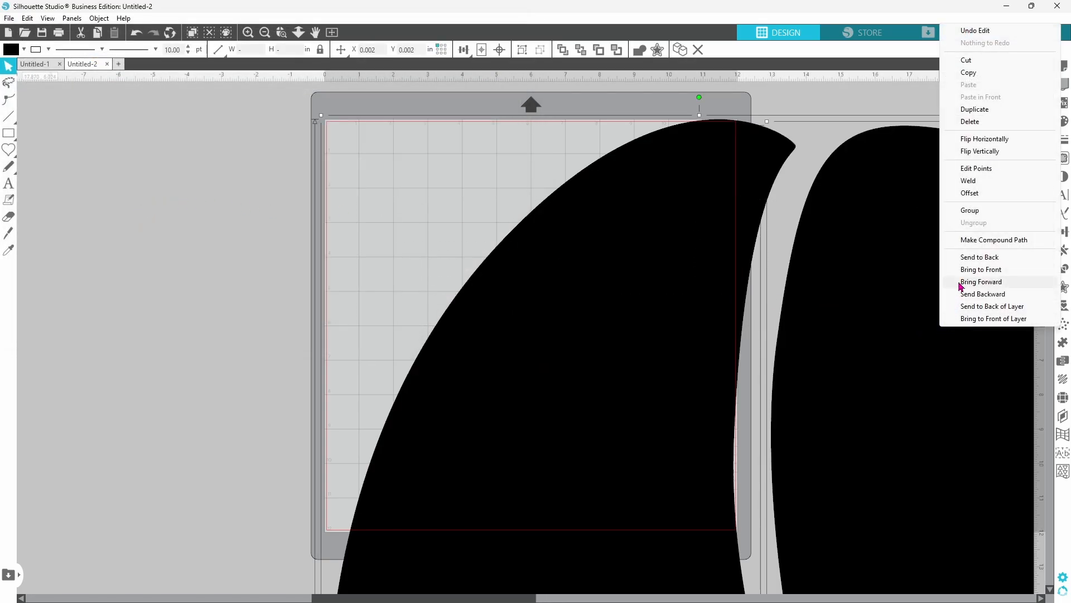
pyautogui.moveTo(965, 226)
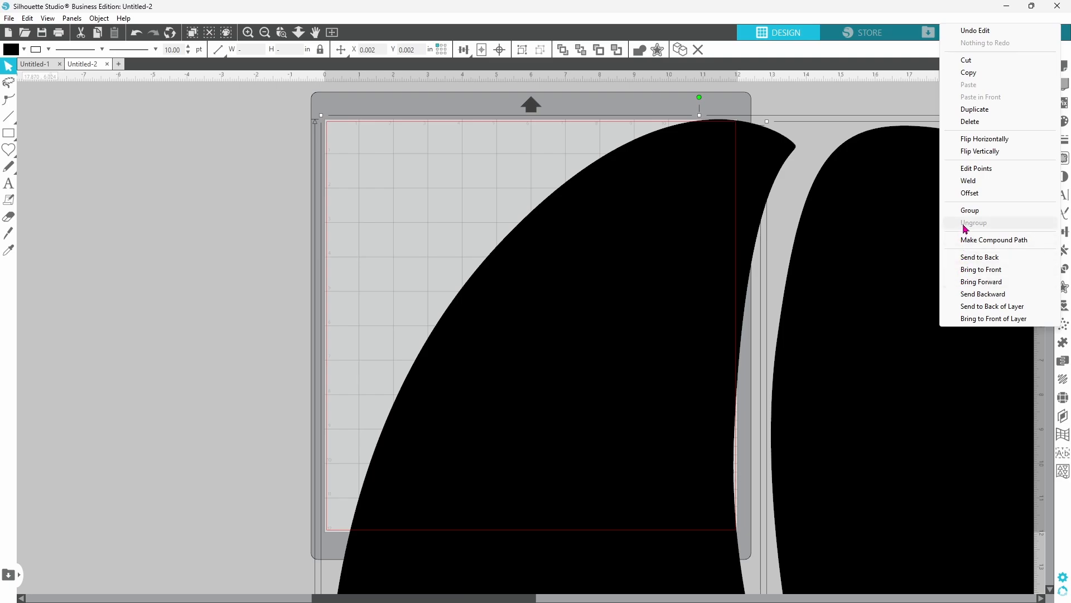
pyautogui.moveTo(969, 211)
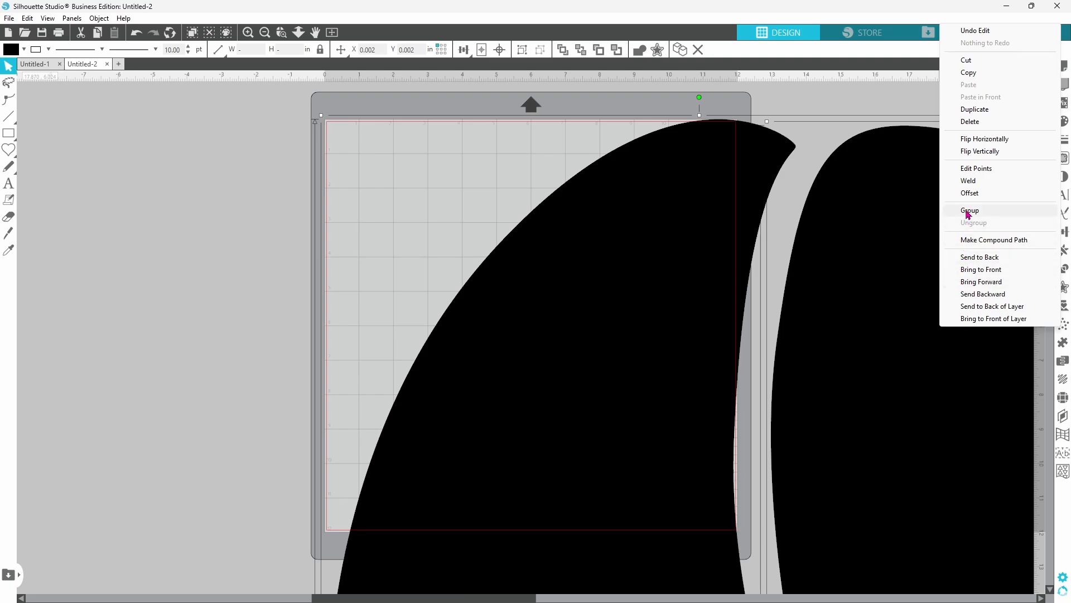
pyautogui.click(969, 210)
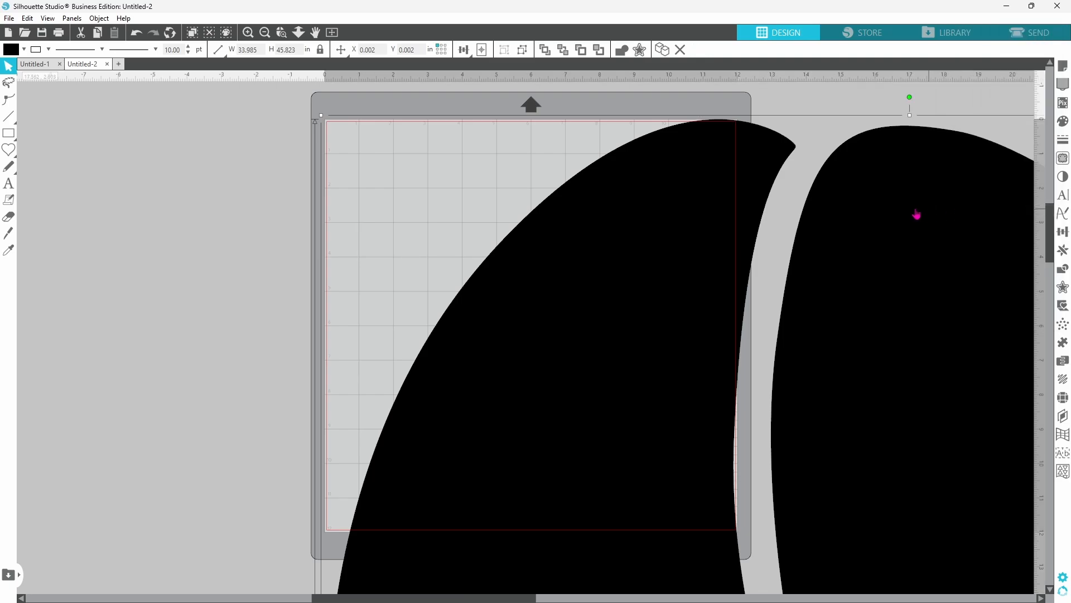
# Step: Resize the grouped bean to 8 inches tall with proportions locked and centre it on the mat
pyautogui.tripleClick(284, 49)
pyautogui.write('8.000')
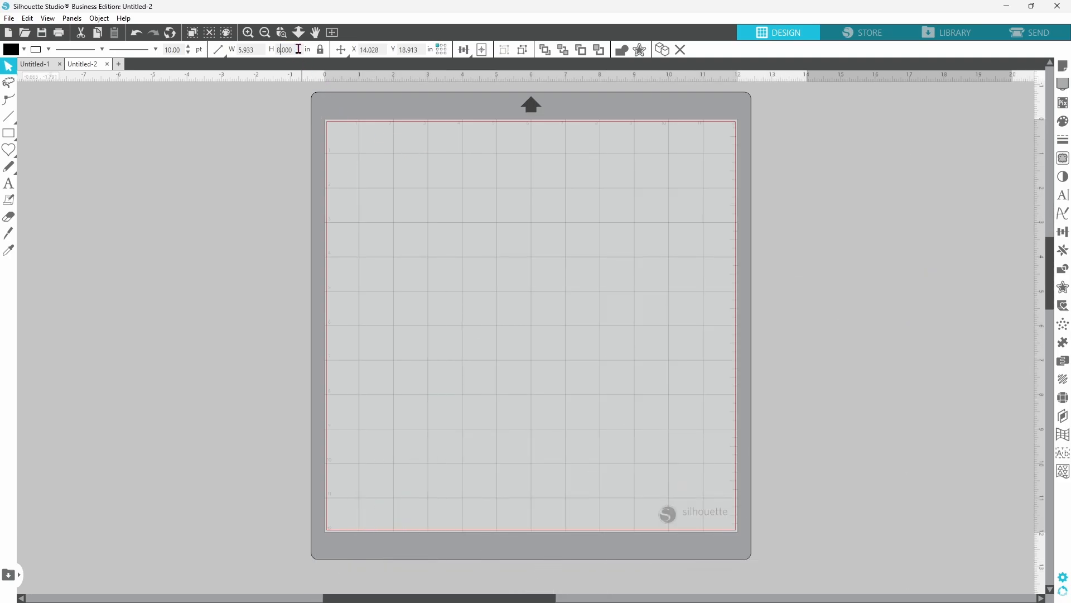
pyautogui.click(463, 49)
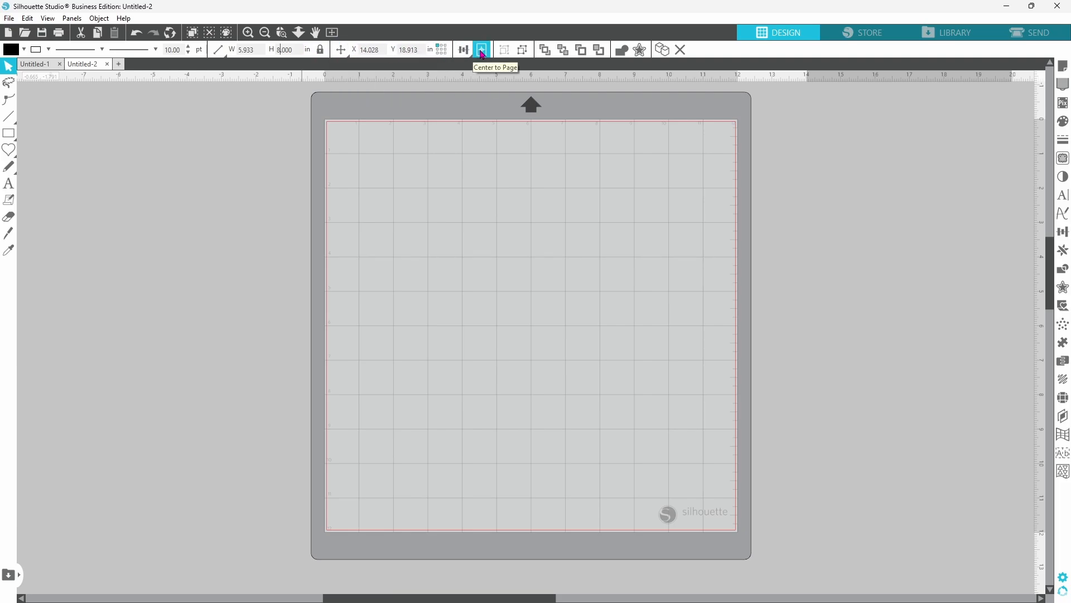
pyautogui.click(481, 49)
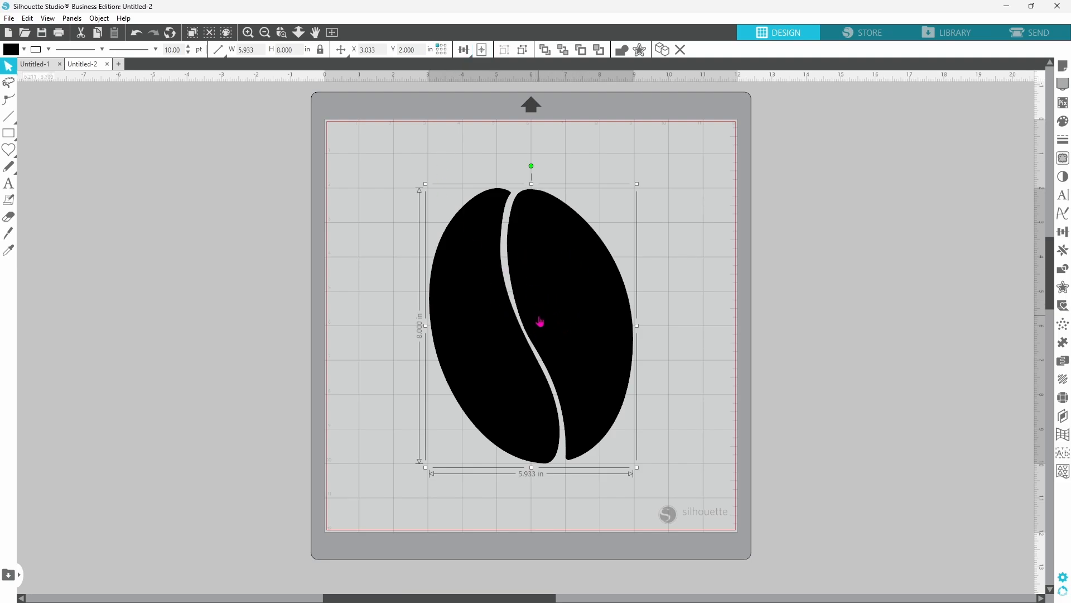
pyautogui.moveTo(530, 165)
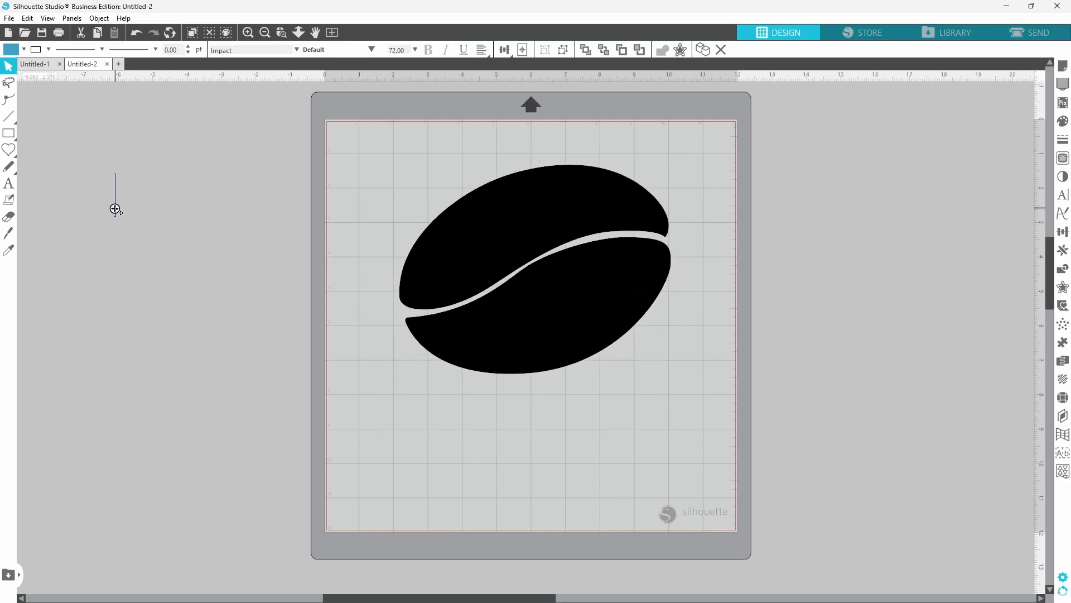
# Step: Add the words BEAN and JUICE as blue text on the rotated bean's two halves
pyautogui.write('BEAN')
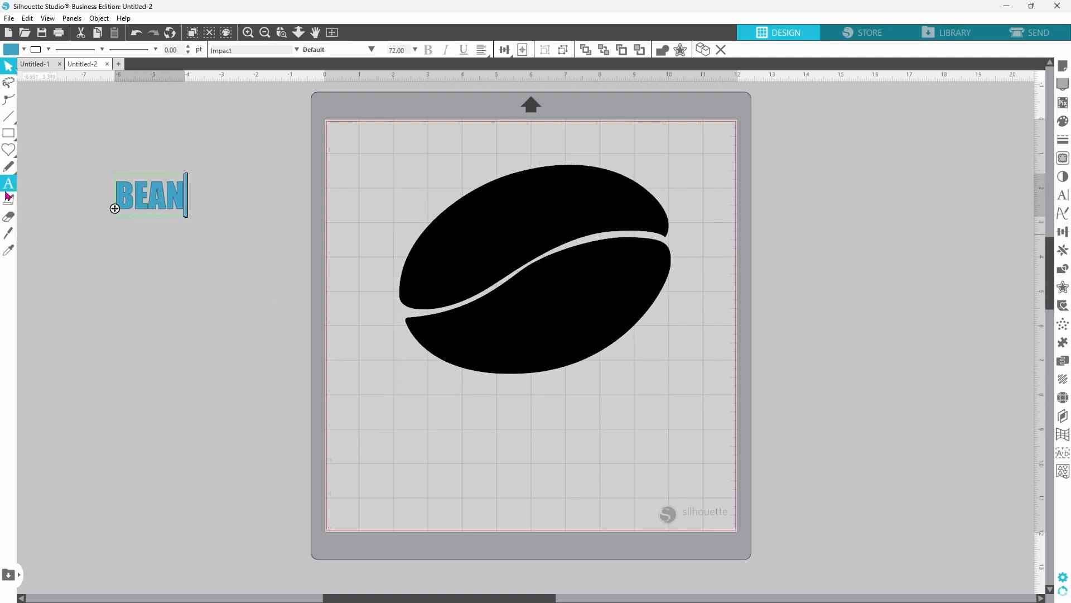
pyautogui.write('JUICE')
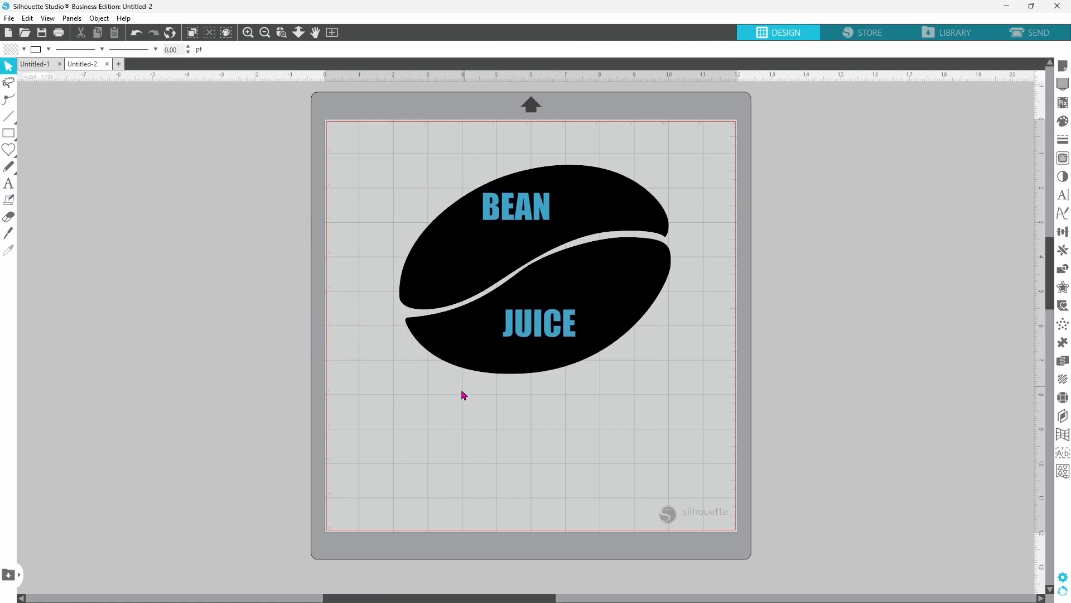
pyautogui.moveTo(468, 212)
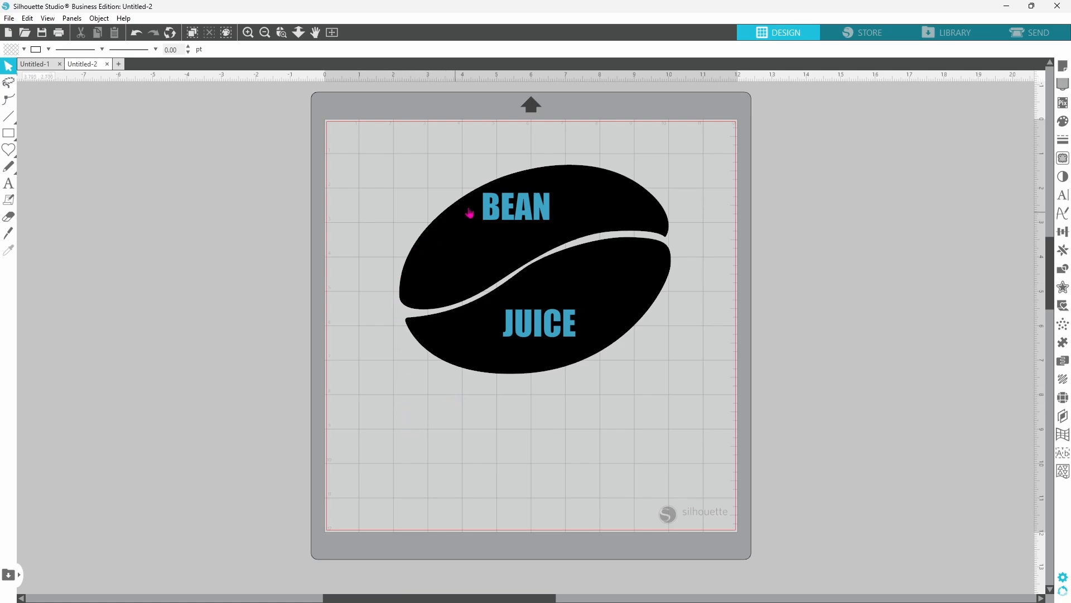
pyautogui.moveTo(630, 258)
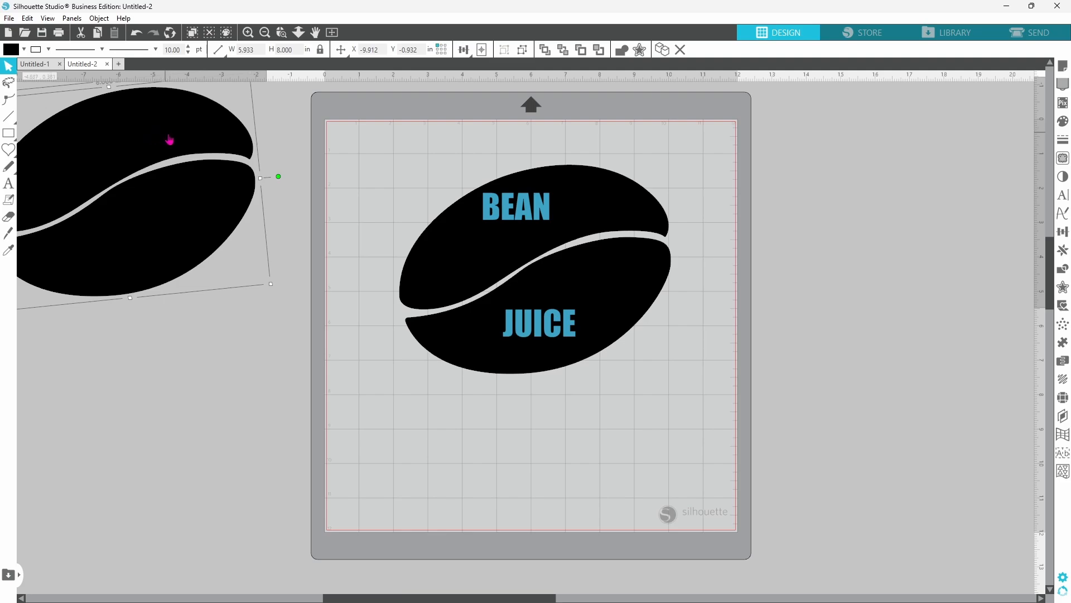
pyautogui.moveTo(197, 149)
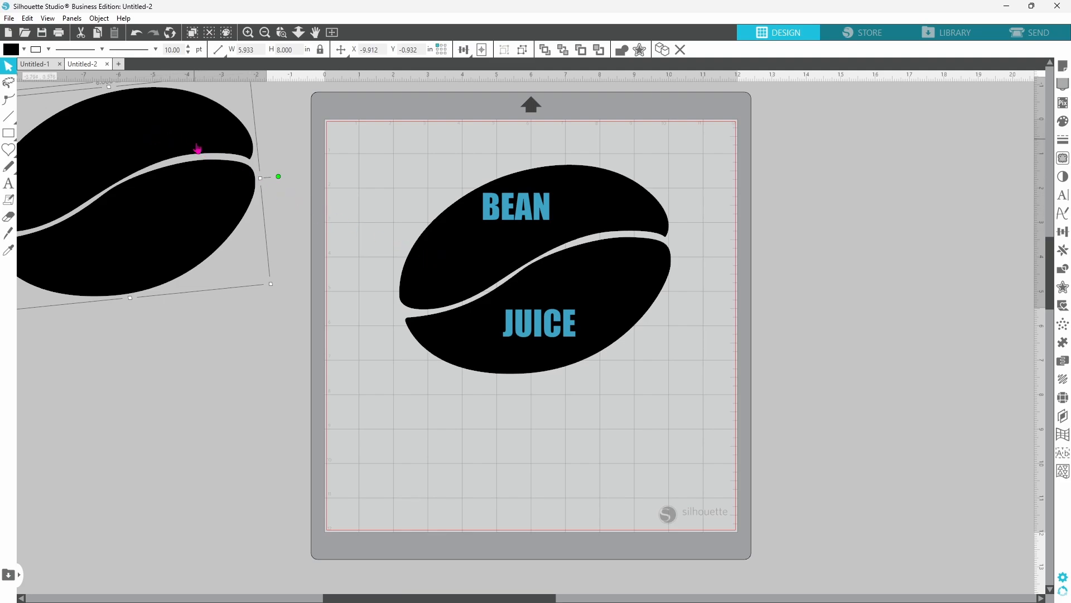
pyautogui.moveTo(623, 226)
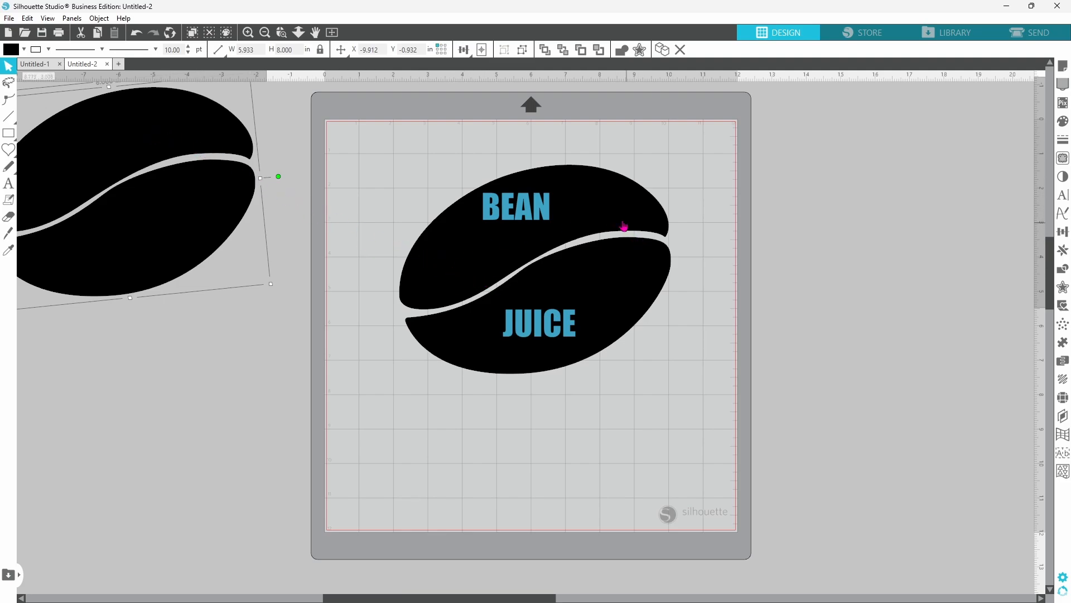
pyautogui.moveTo(586, 251)
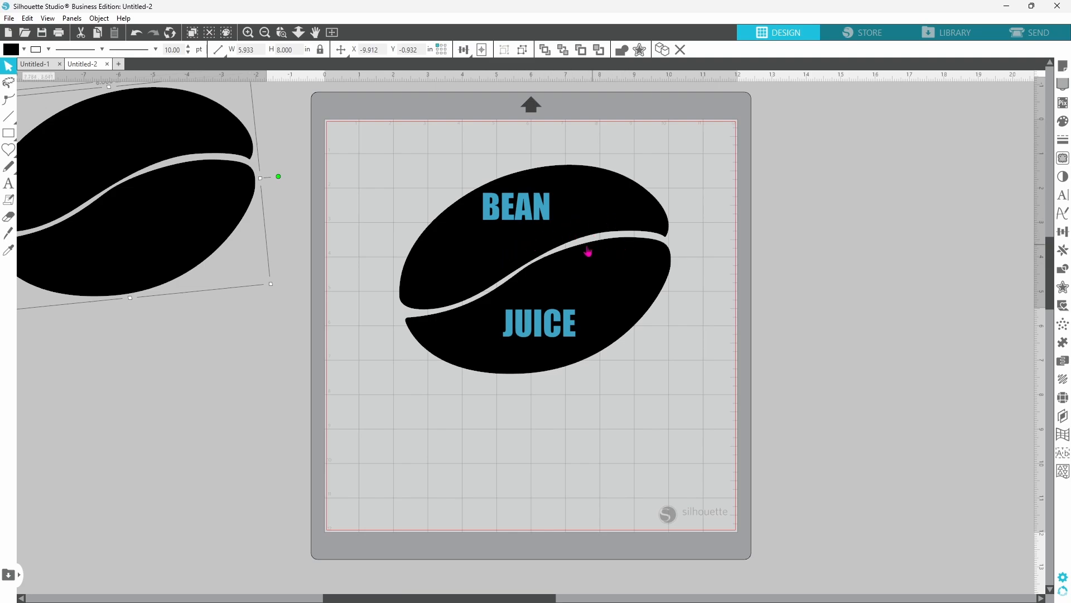
pyautogui.moveTo(254, 228)
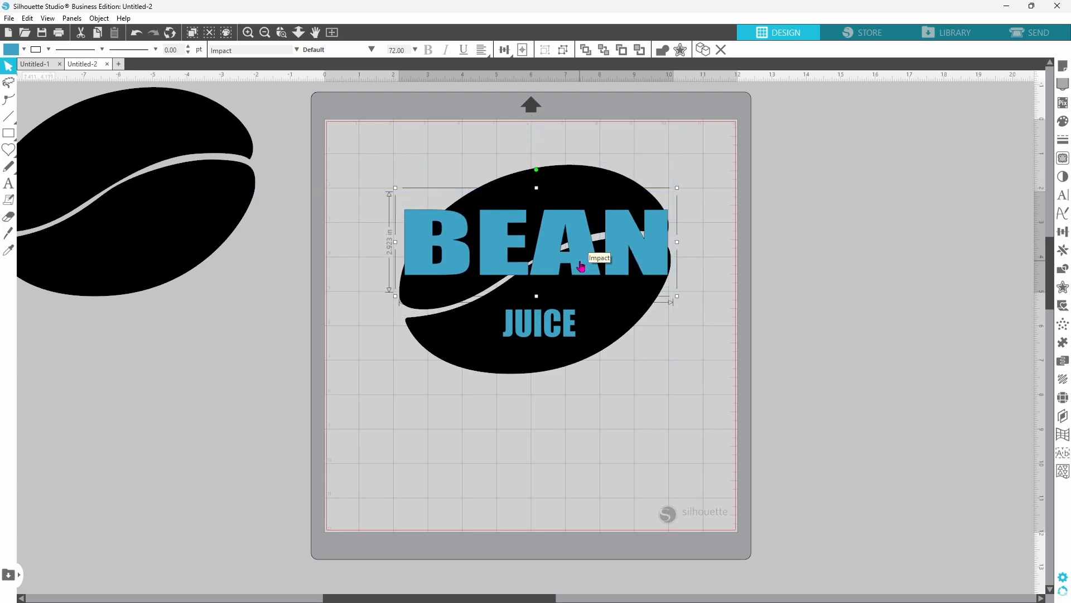
# Step: Ungroup the enlarged BEAN text into separate letters and deselect them
pyautogui.rightClick(581, 266)
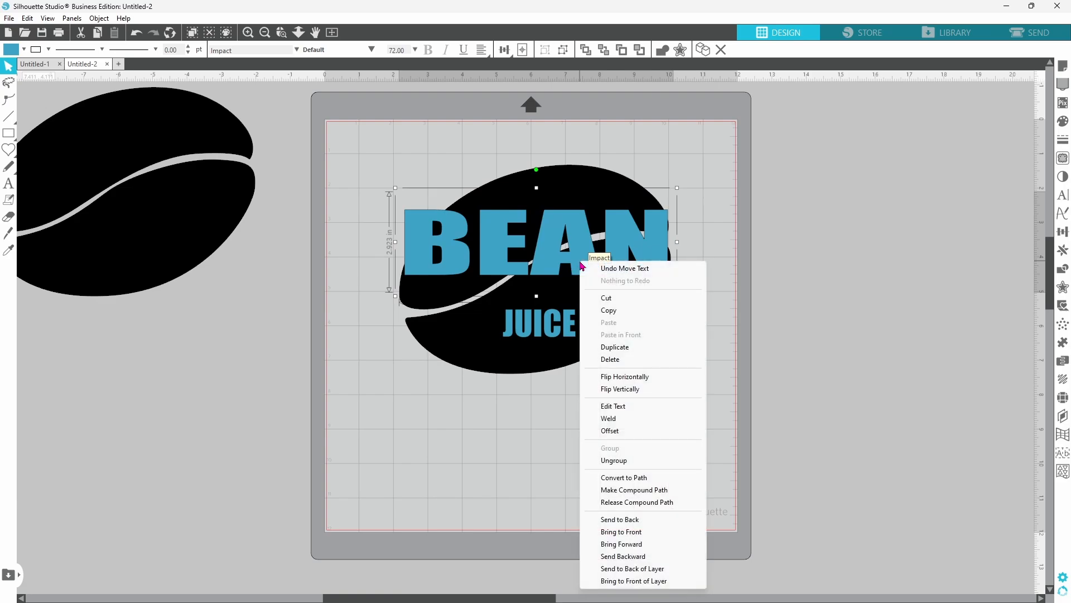
pyautogui.click(613, 460)
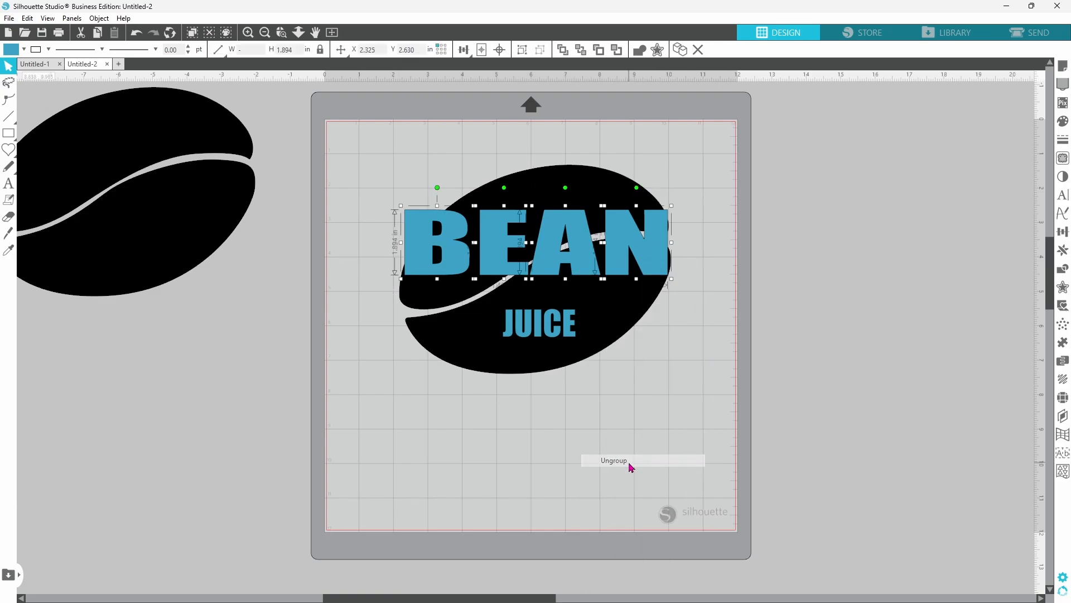
pyautogui.click(613, 460)
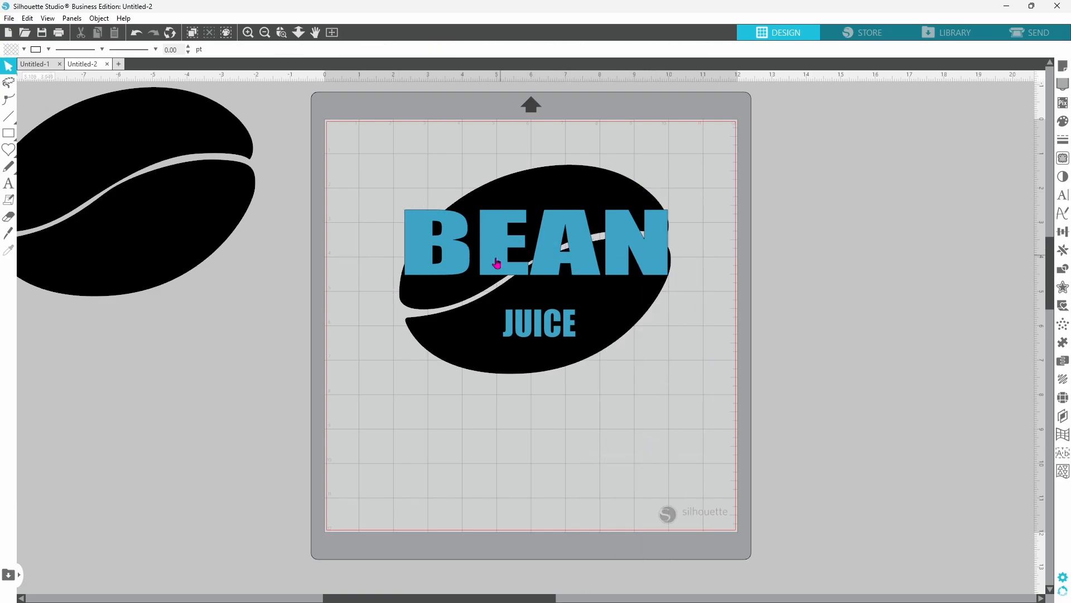
pyautogui.click(498, 265)
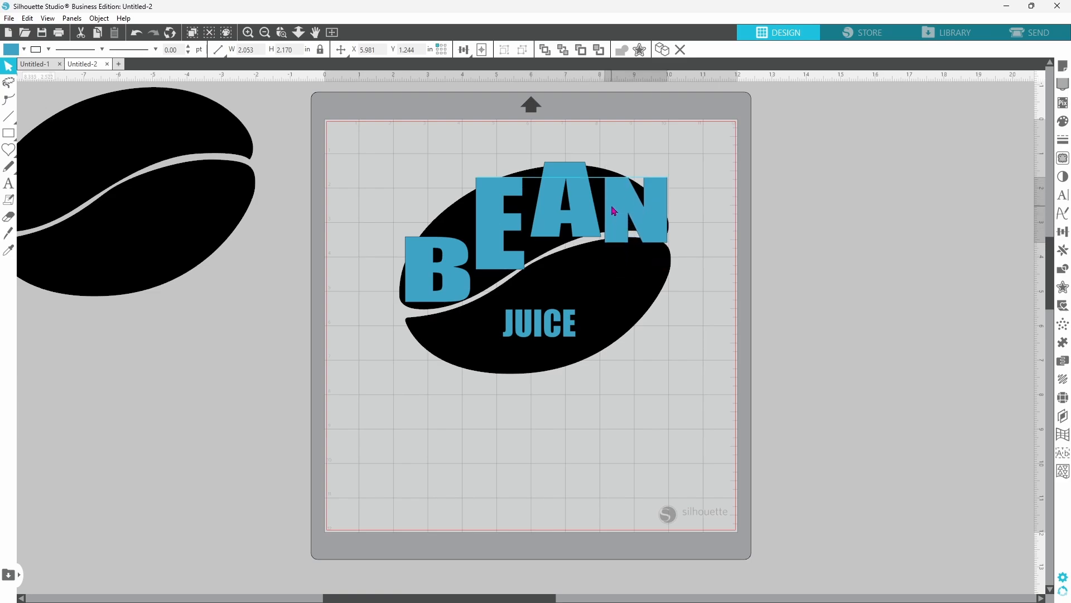
# Step: Adjust the last BEAN letters so N sits slightly smaller beside the raised A
pyautogui.click(635, 203)
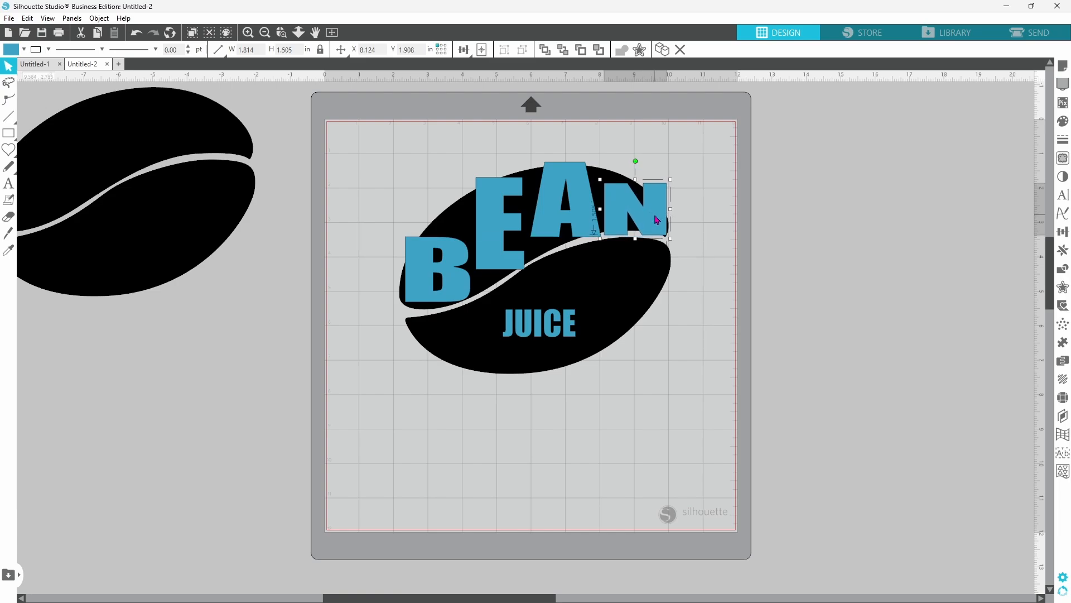
pyautogui.click(581, 267)
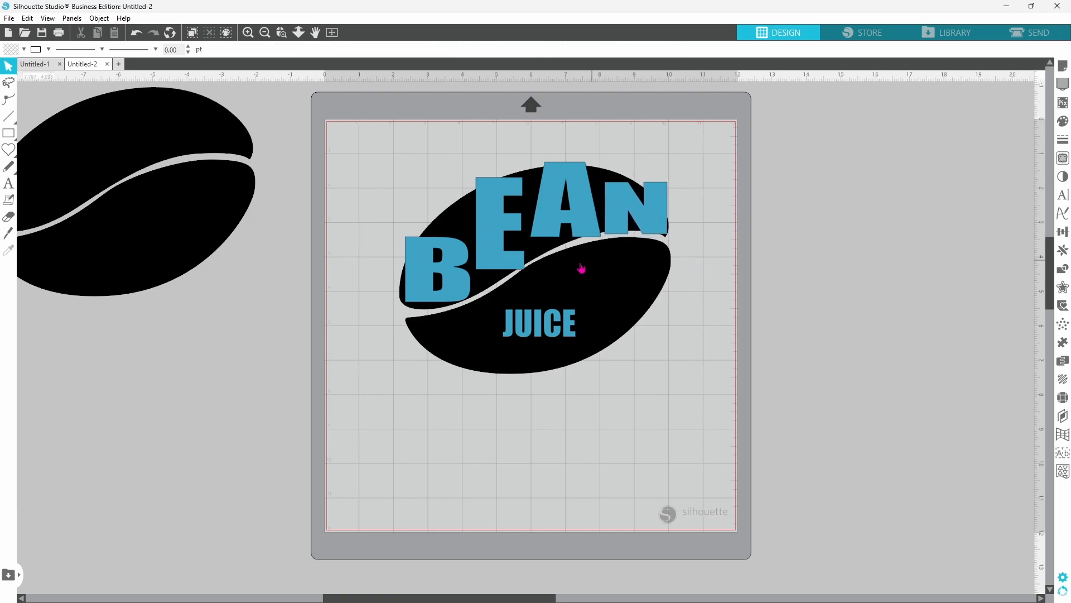
pyautogui.moveTo(659, 241)
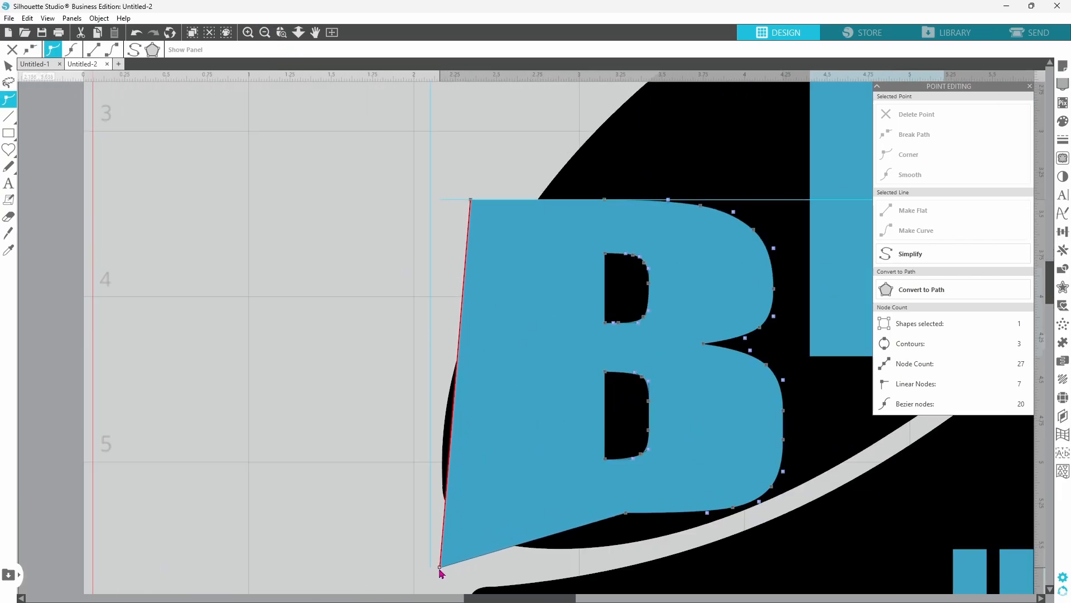
# Step: Turn points on the B's outline into sharp corners so its edge follows the bean curve
pyautogui.click(910, 154)
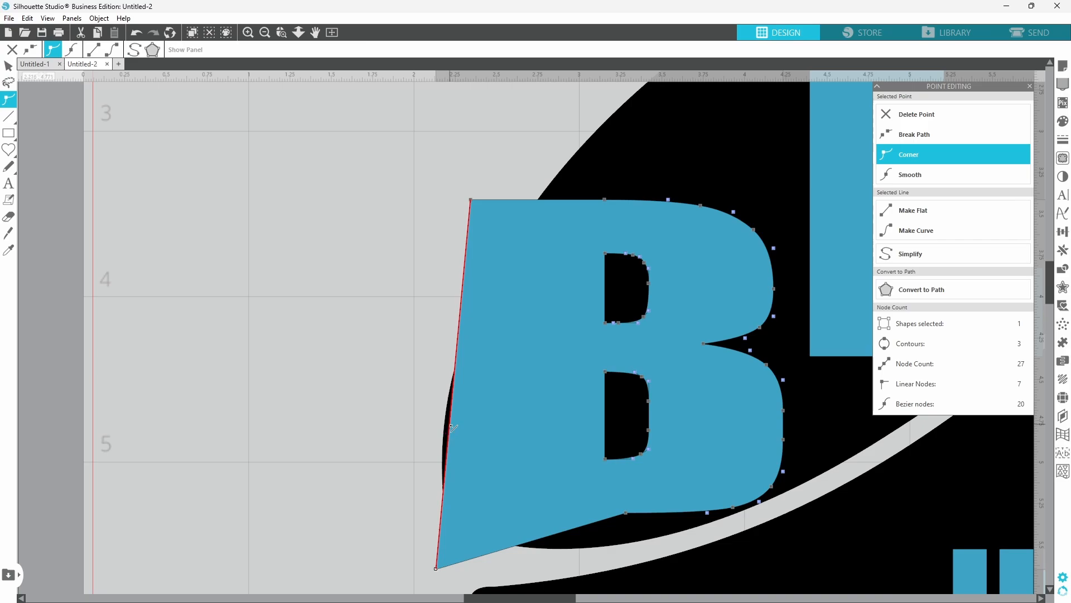
pyautogui.click(909, 174)
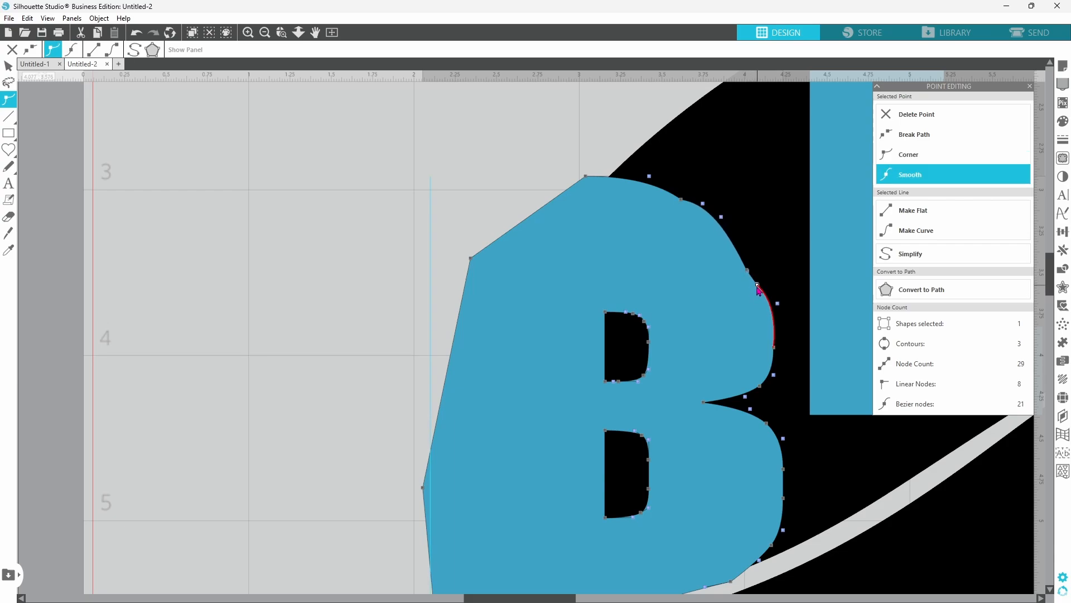
pyautogui.click(909, 154)
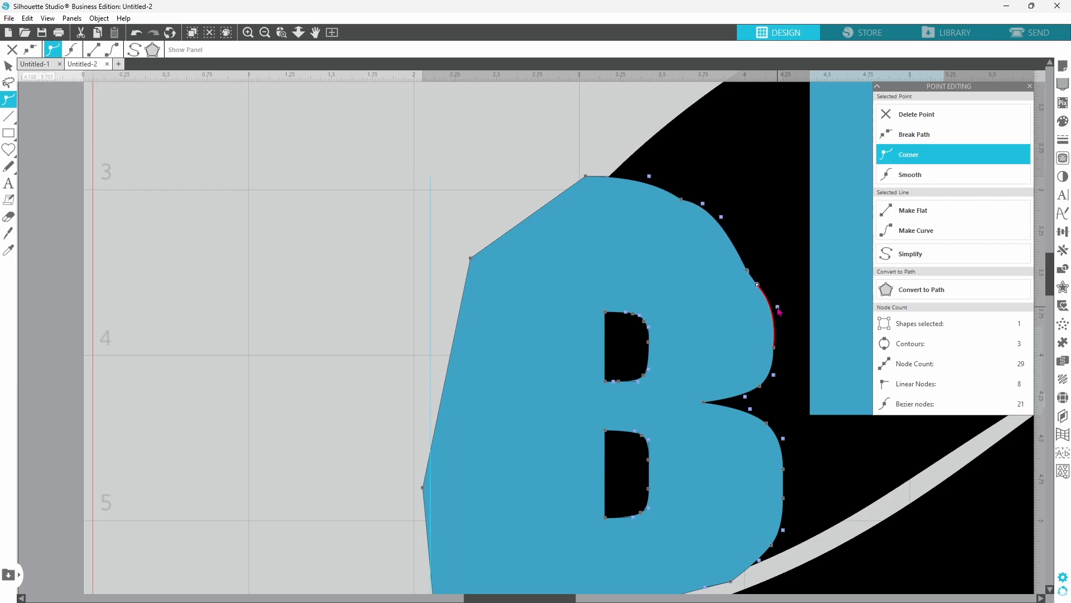
pyautogui.click(911, 175)
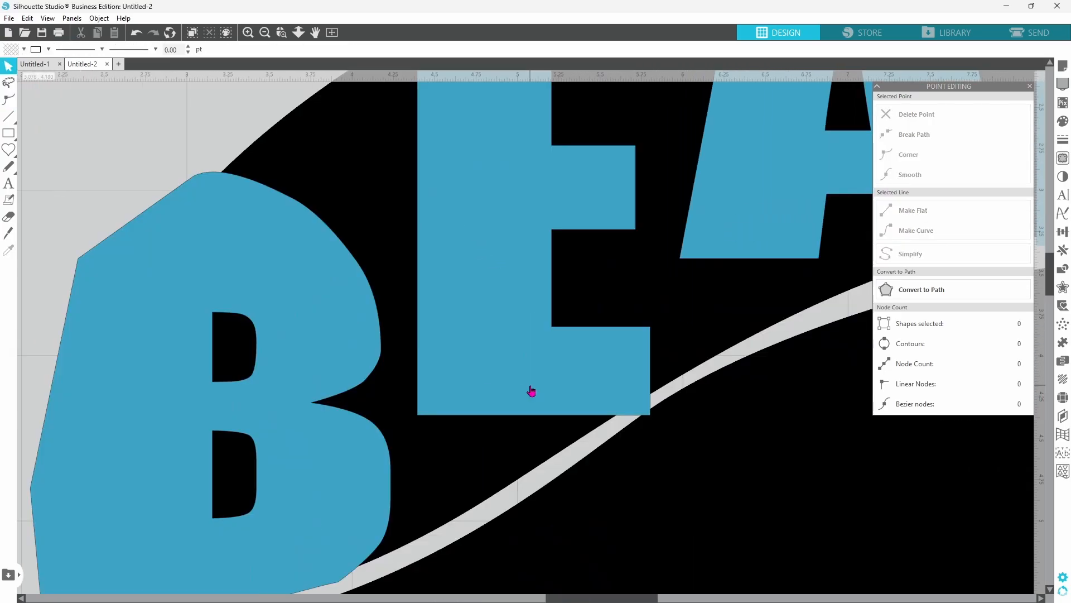
# Step: Stretch the E's lower edge and pull the N's top corner toward the bean outline
pyautogui.click(531, 390)
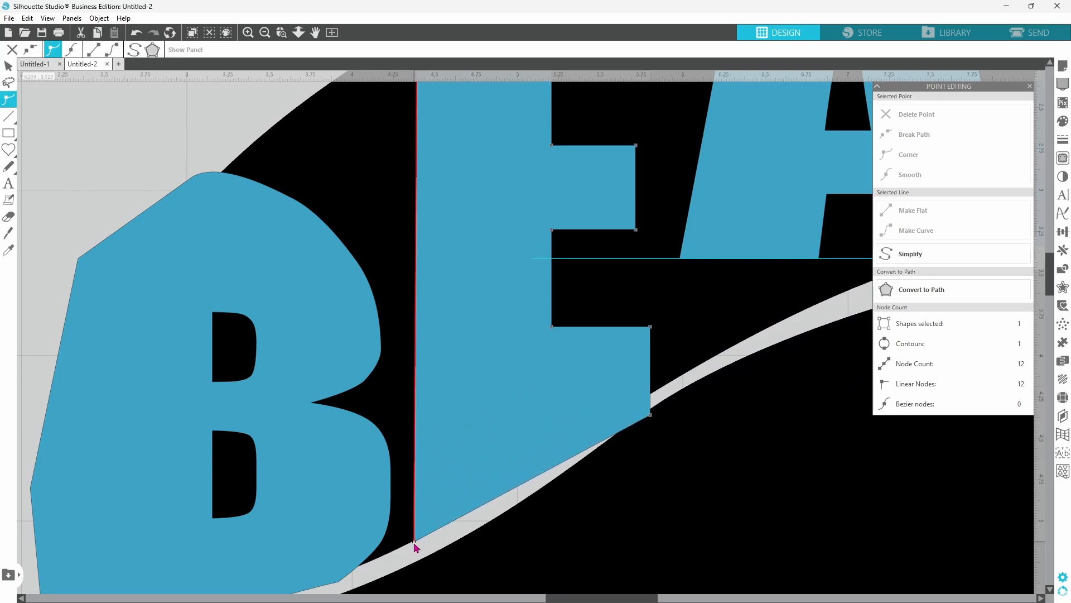
pyautogui.click(909, 154)
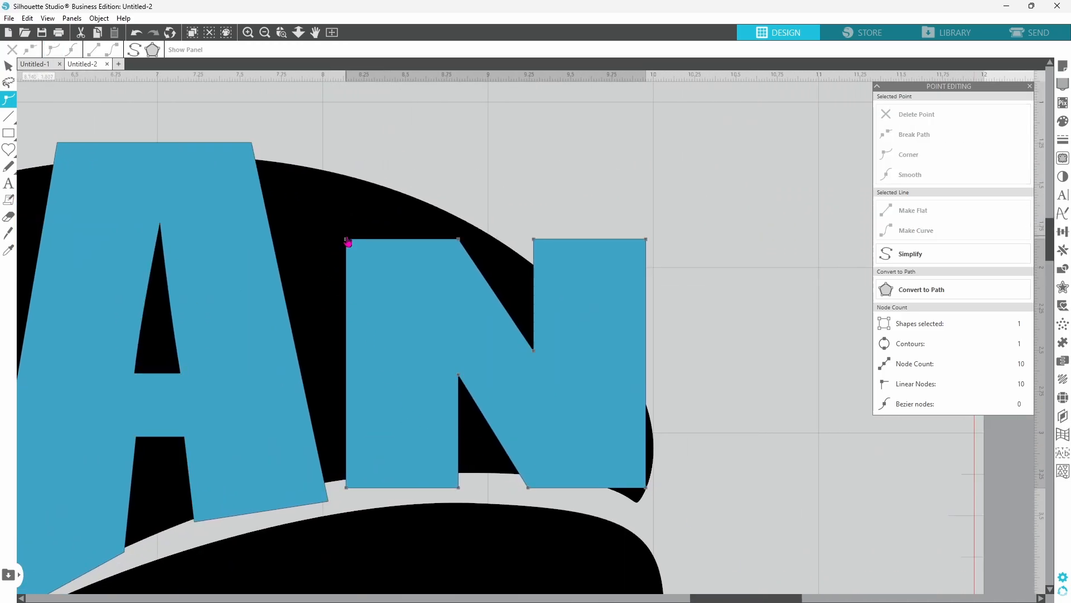
pyautogui.moveTo(347, 242); pyautogui.dragTo(337, 153)
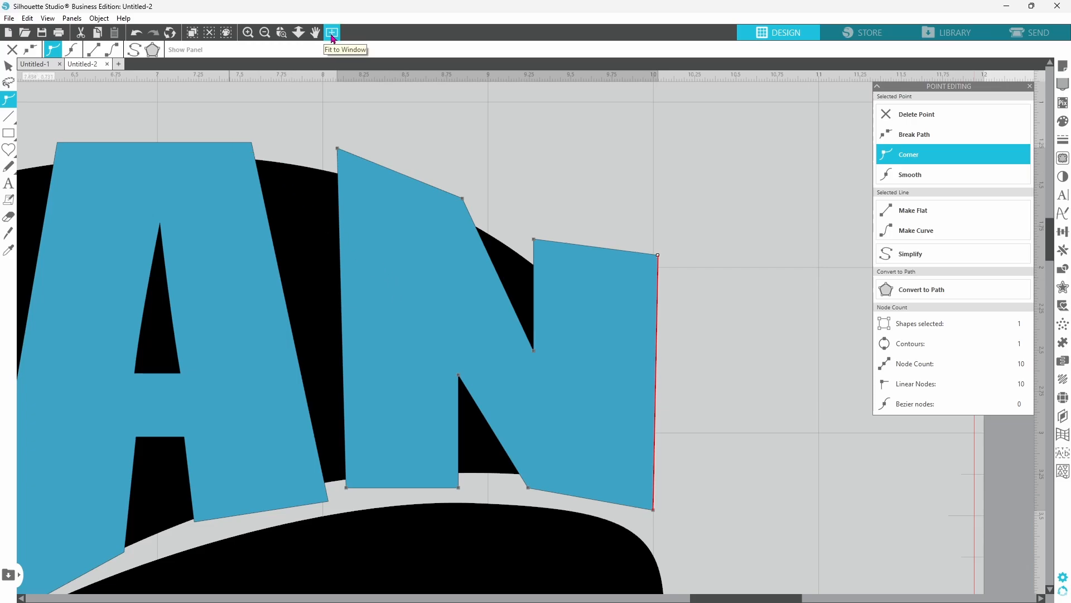
# Step: Crop the BEAN letters to the bean outline with Modify, then select JUICE
pyautogui.click(332, 32)
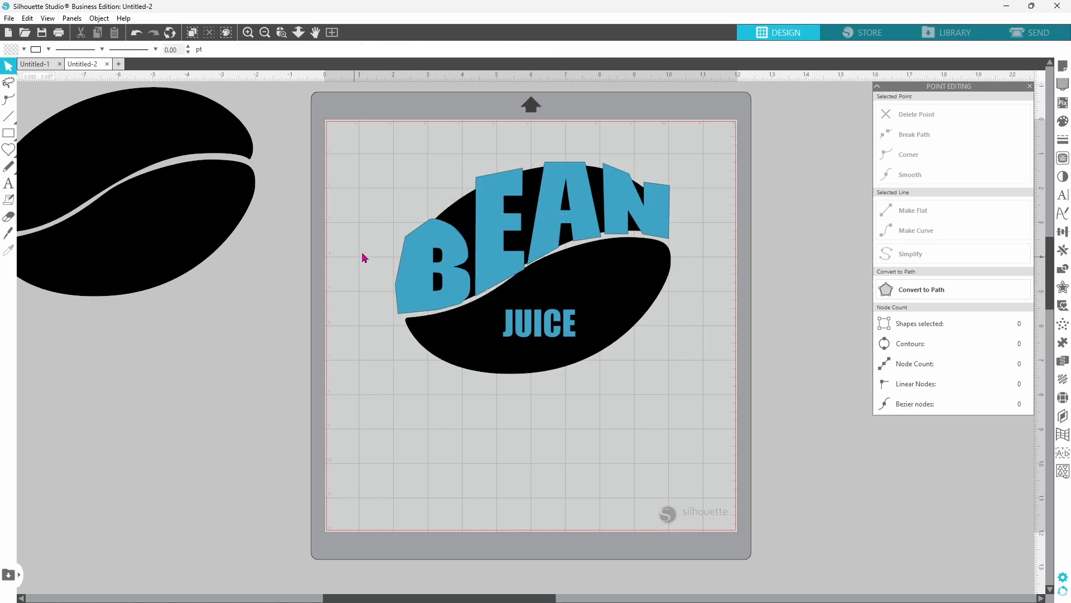
pyautogui.click(450, 246)
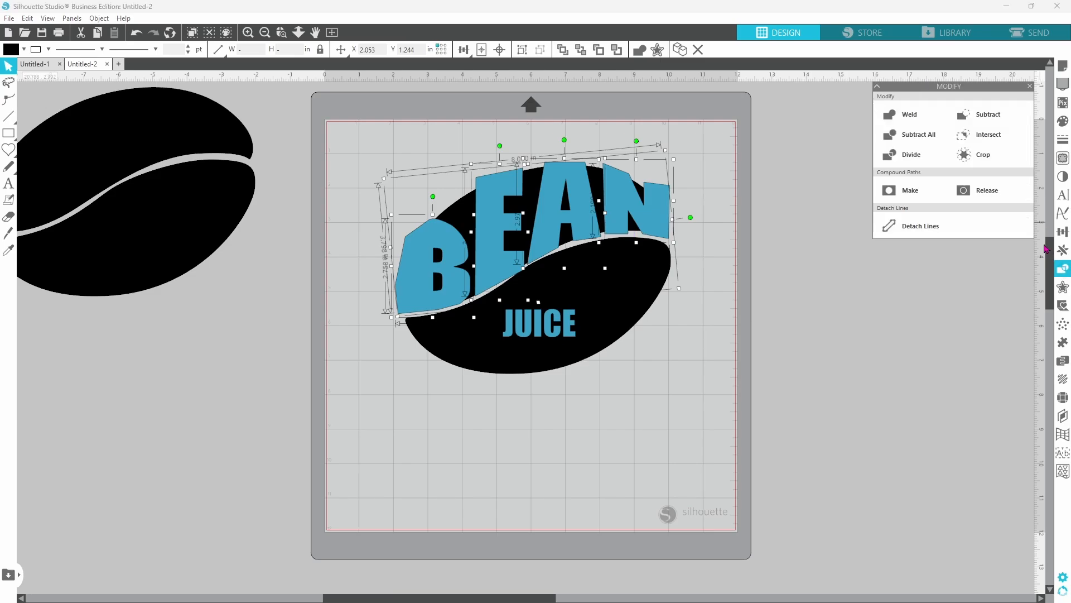
pyautogui.click(909, 114)
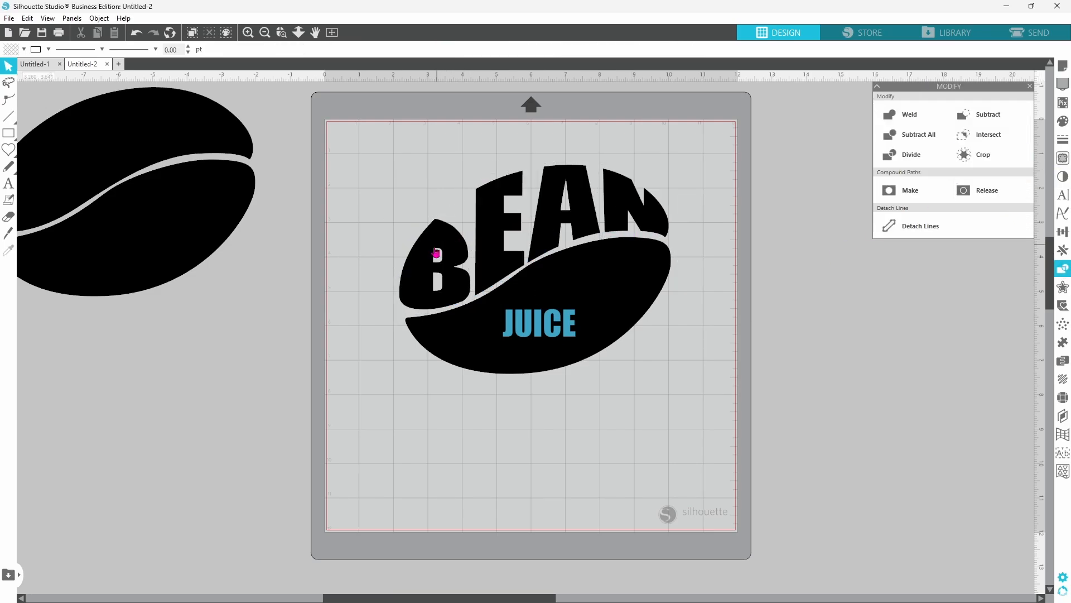
pyautogui.moveTo(594, 214)
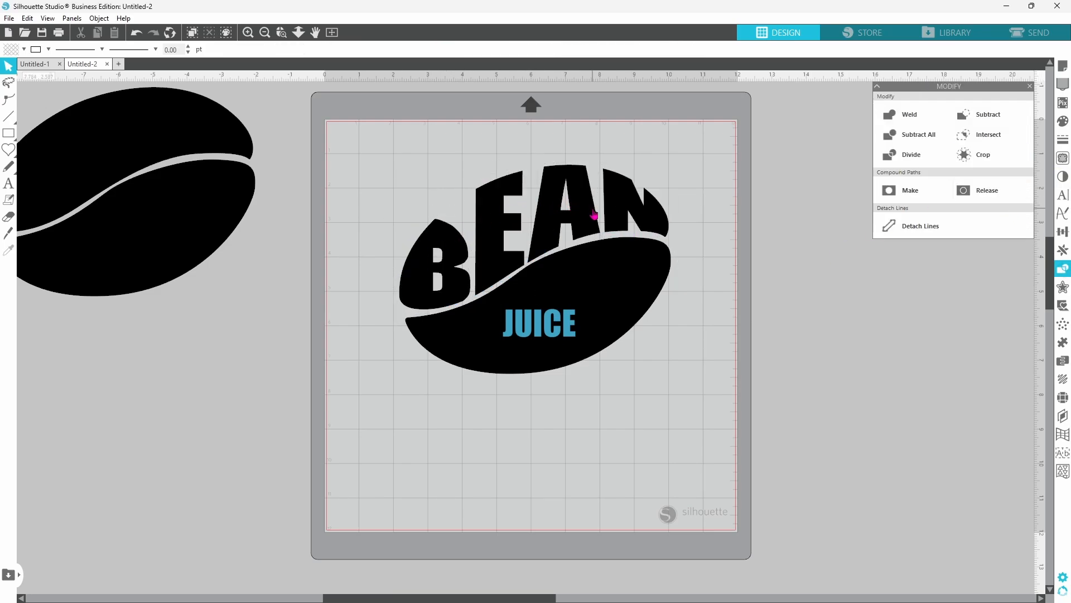
pyautogui.click(539, 325)
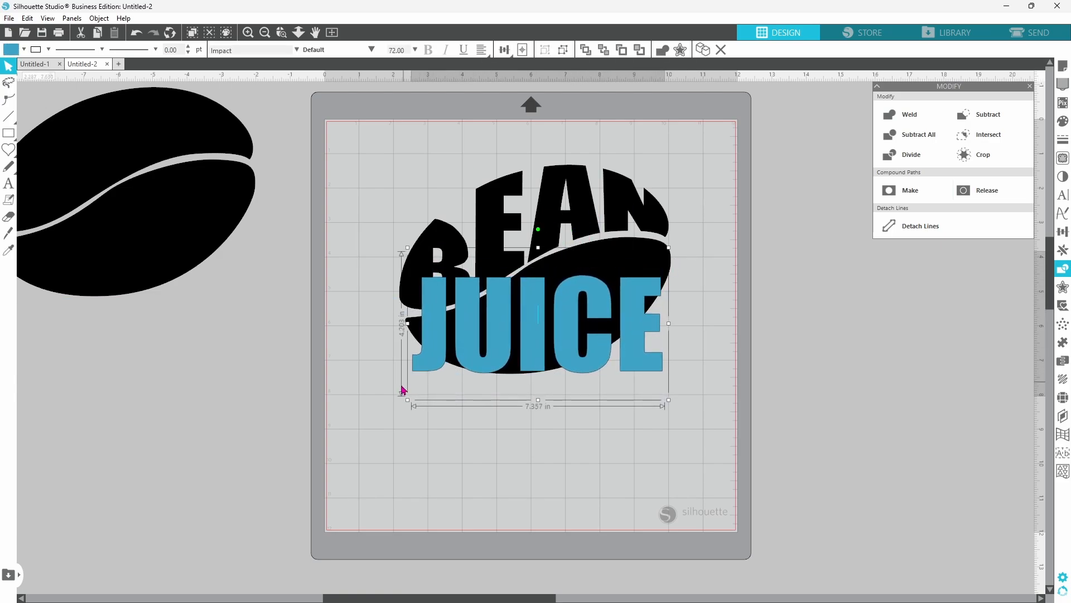
# Step: Break the enlarged JUICE text into separate letters via its context menu
pyautogui.rightClick(539, 318)
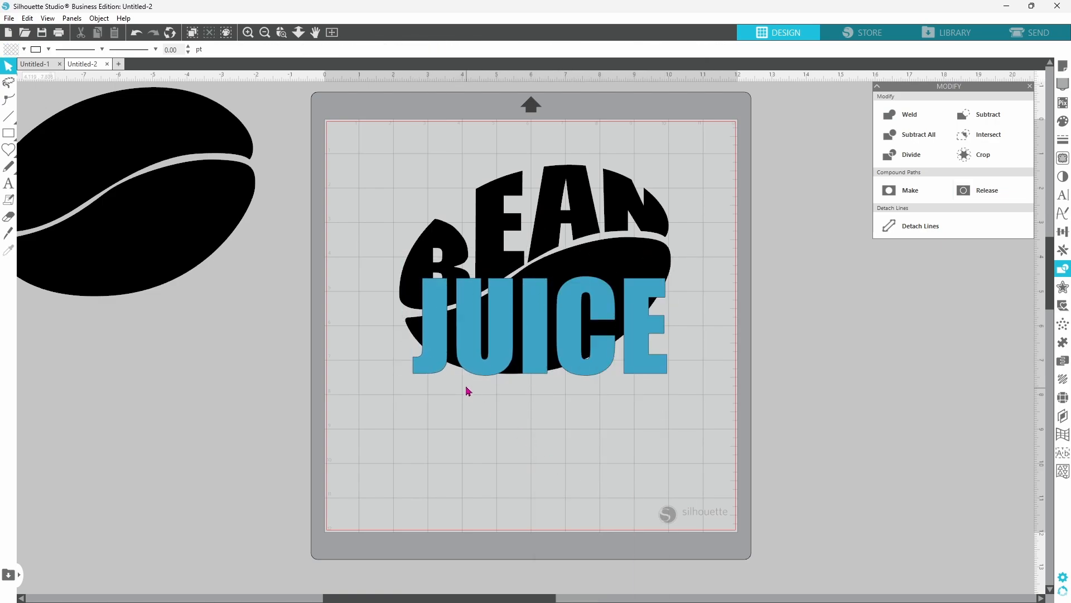
pyautogui.click(432, 277)
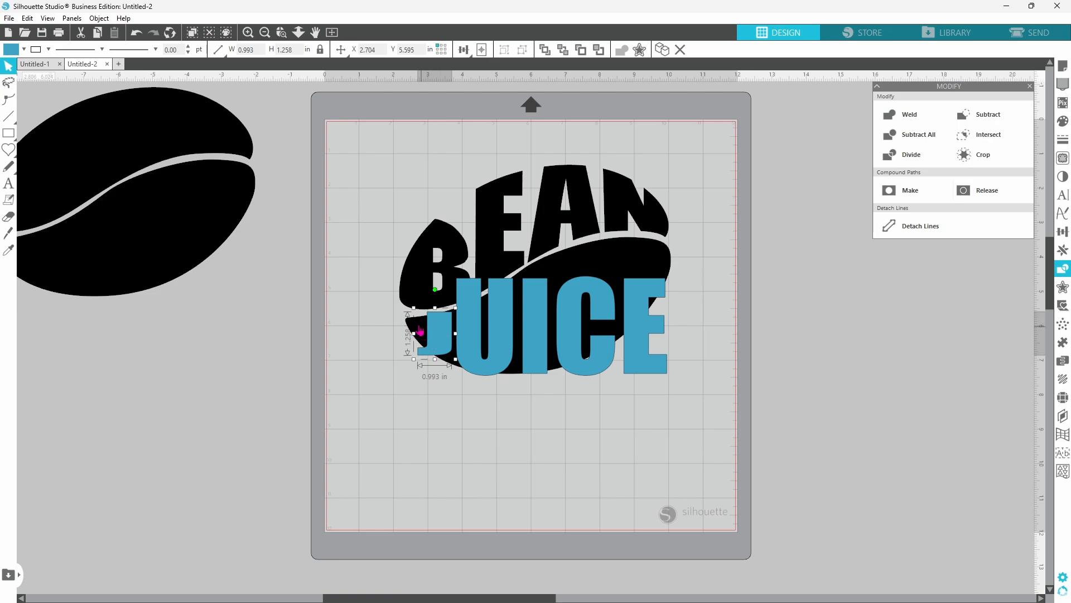
pyautogui.moveTo(525, 308)
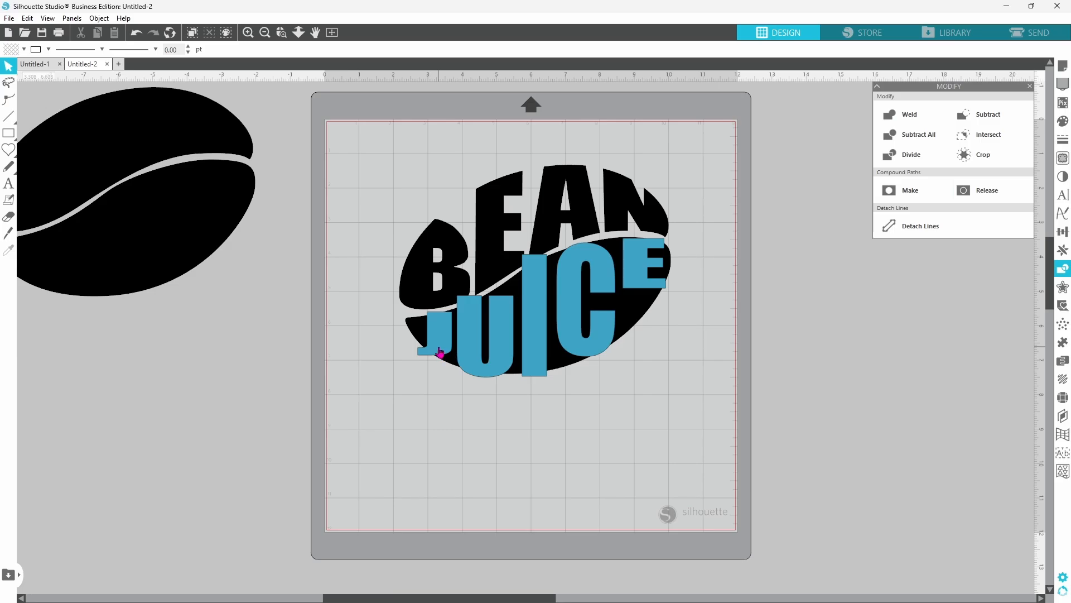
# Step: Reshape a JUICE letter, then crop all JUICE letters into the bean via Modify
pyautogui.click(282, 32)
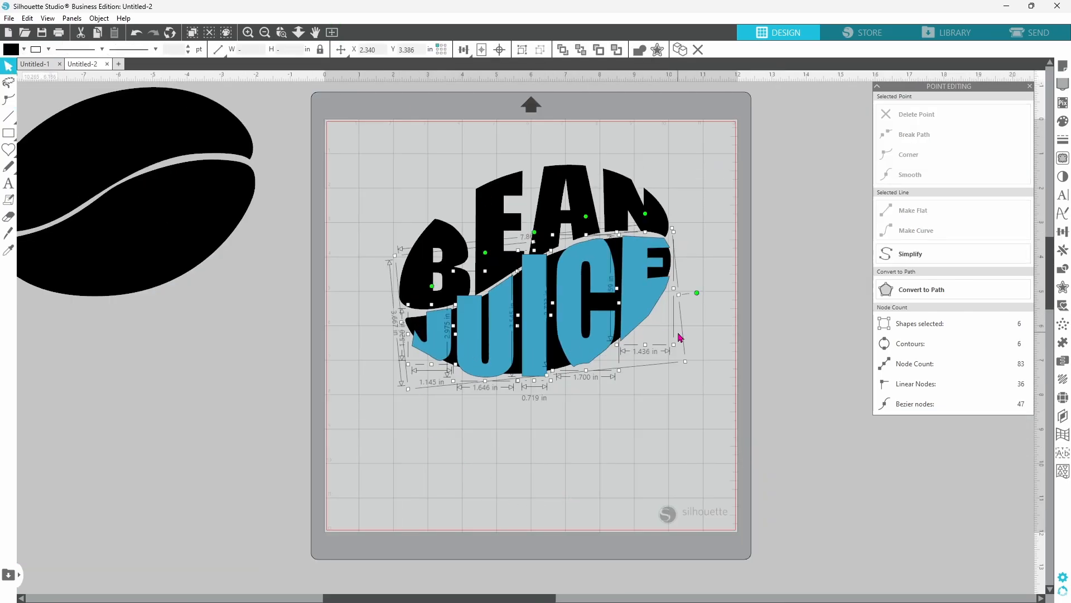
pyautogui.click(1064, 269)
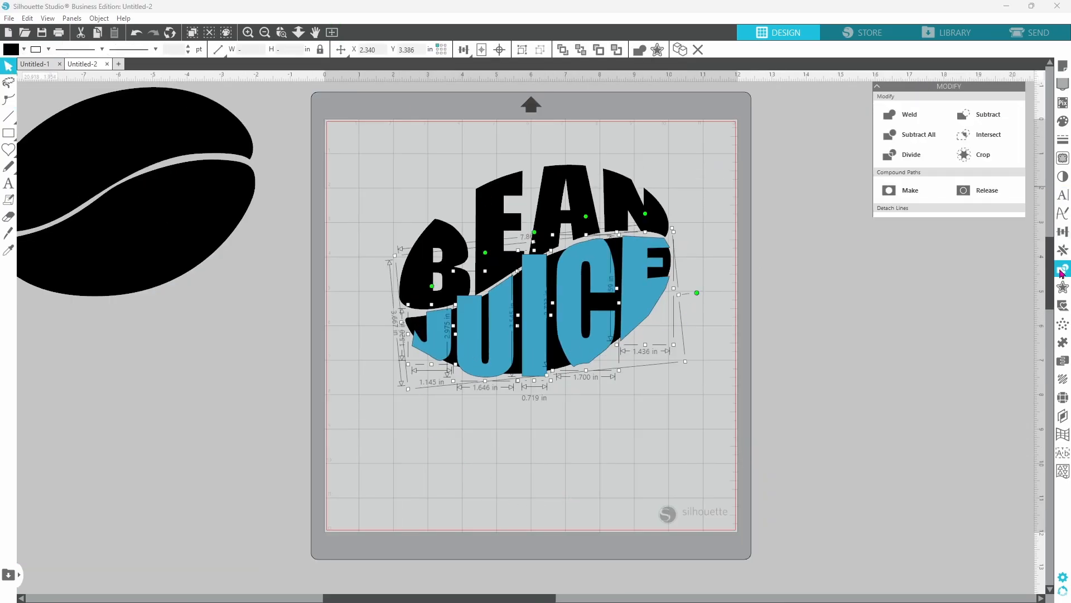
pyautogui.click(984, 154)
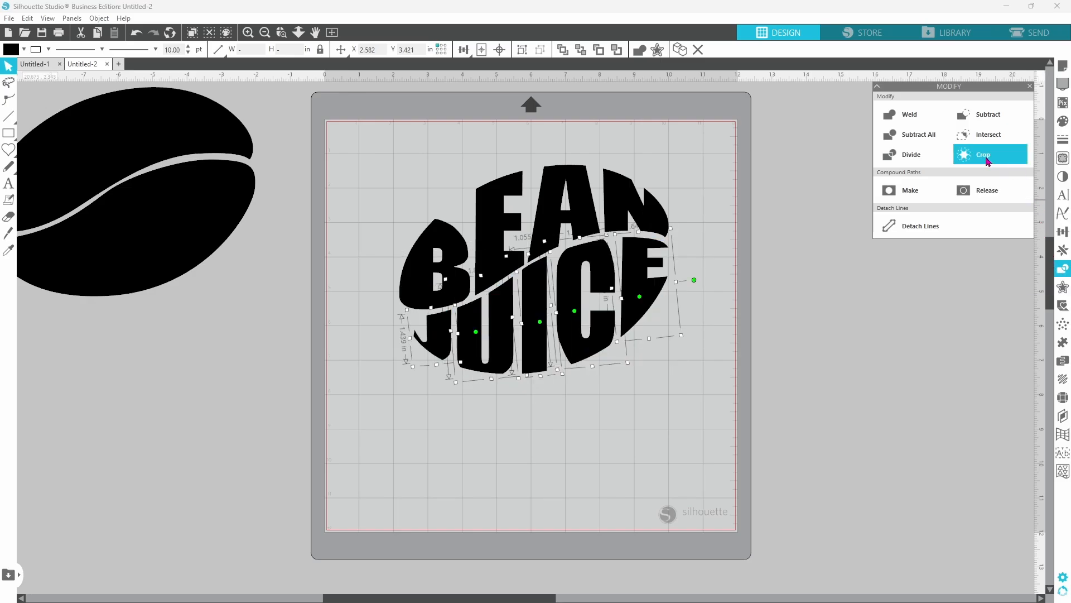
pyautogui.click(982, 154)
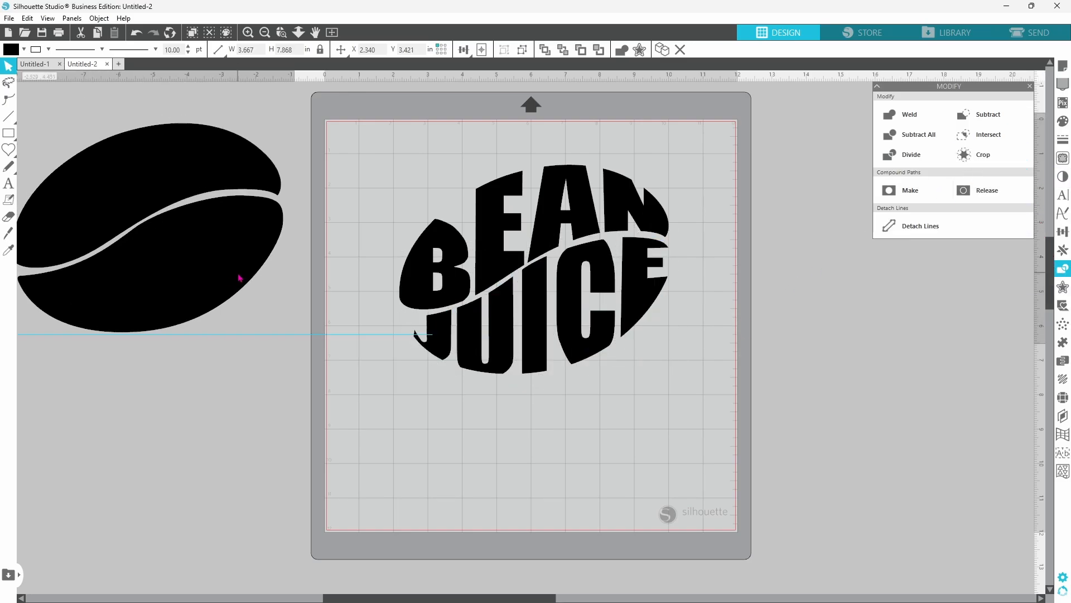
# Step: Recolour the spare coffee bean tan and place it behind the black BEAN JUICE lettering
pyautogui.click(157, 229)
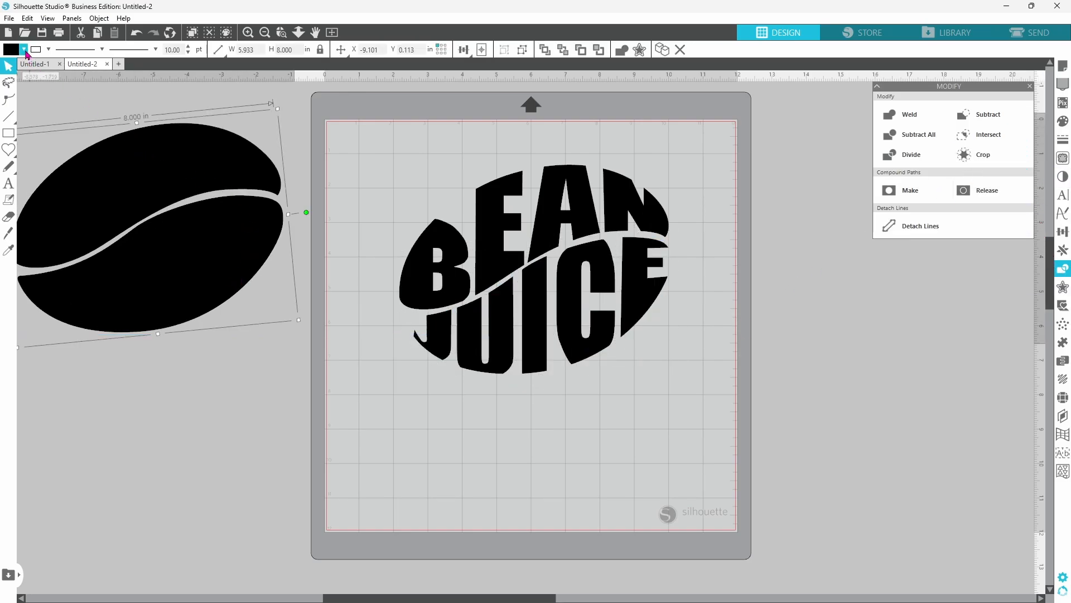
pyautogui.click(11, 49)
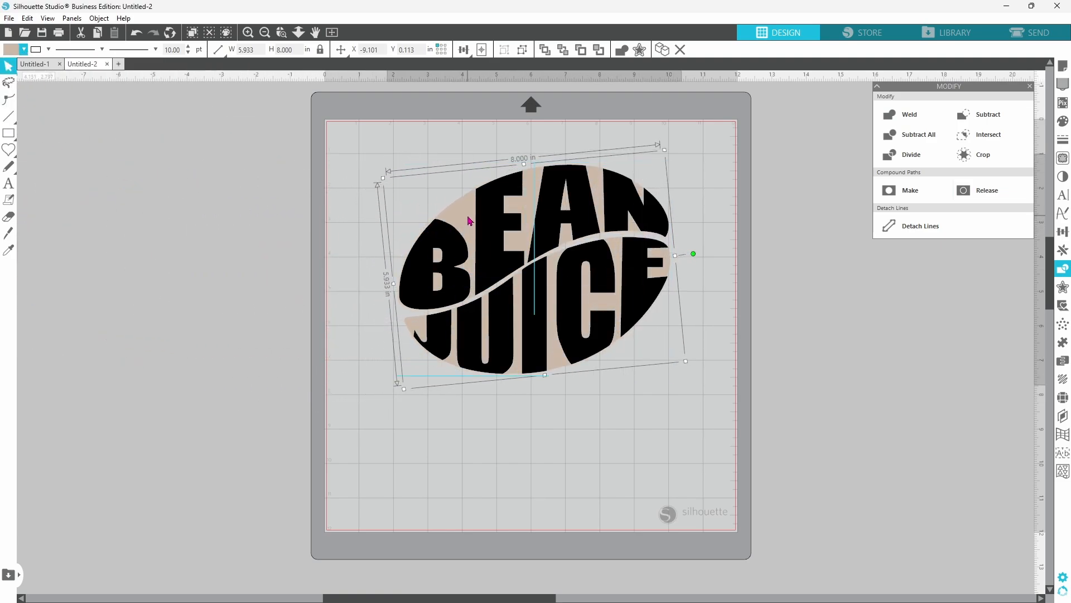
pyautogui.click(596, 447)
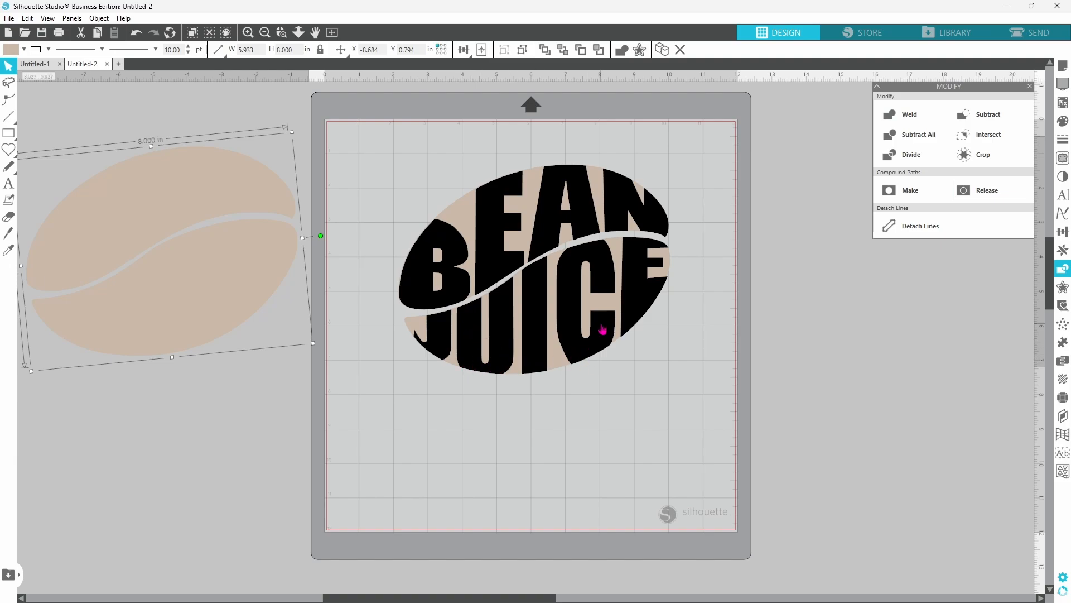
pyautogui.moveTo(438, 354)
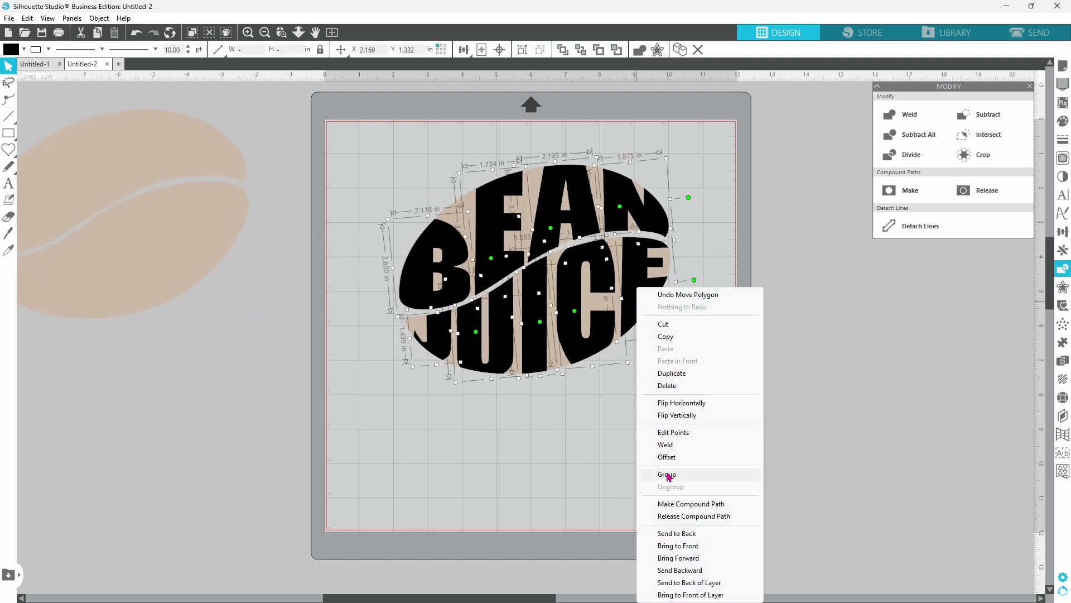
# Step: Group lettering with backing, scale to ~2.9 in, duplicate, then ungroup to separate backings from lettering
pyautogui.click(666, 474)
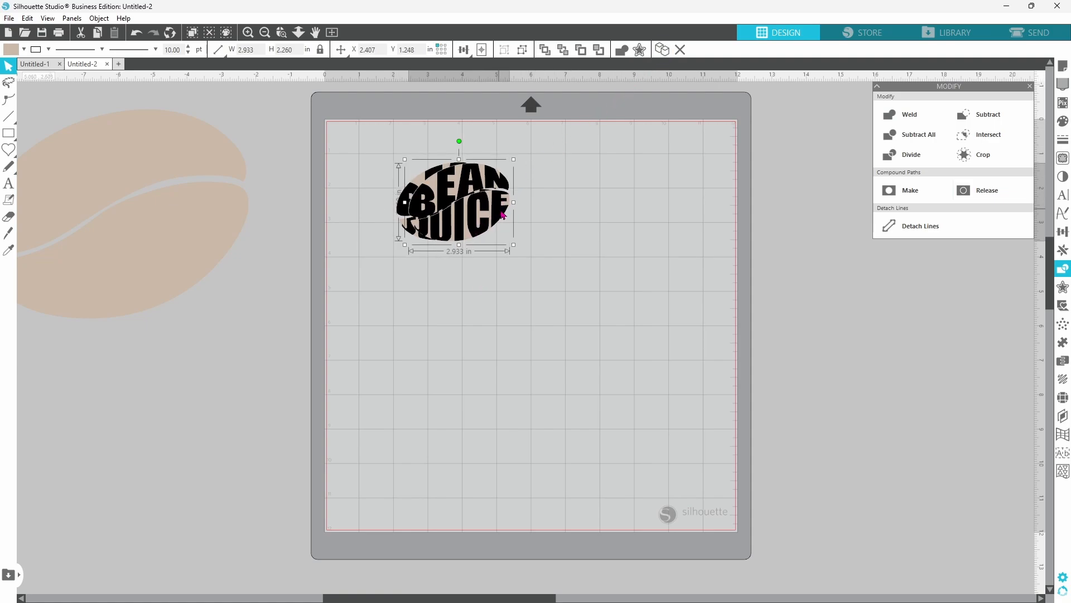
pyautogui.rightClick(571, 214)
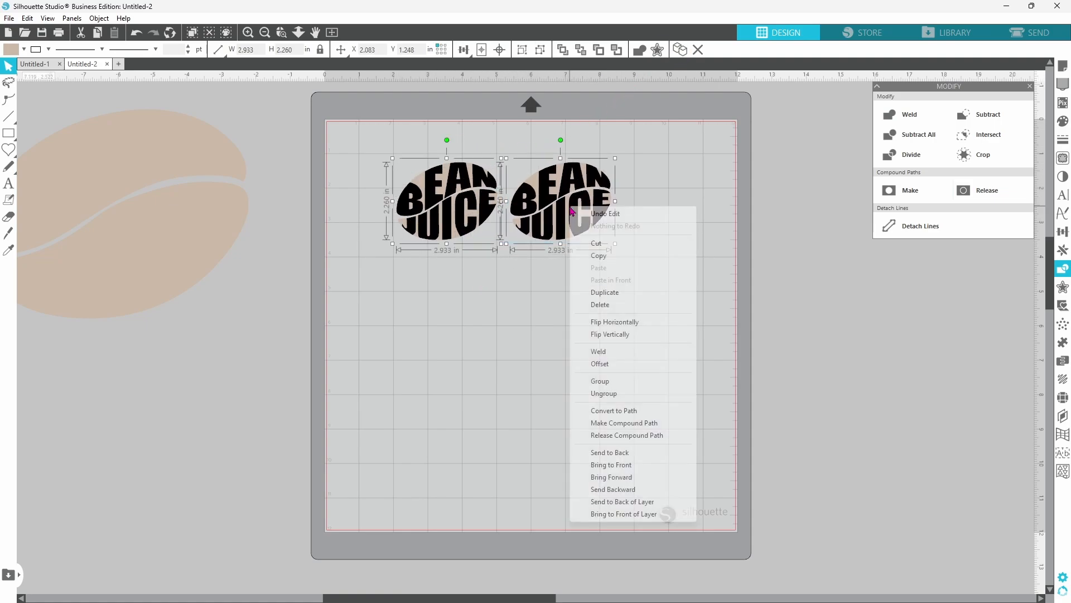
pyautogui.click(592, 398)
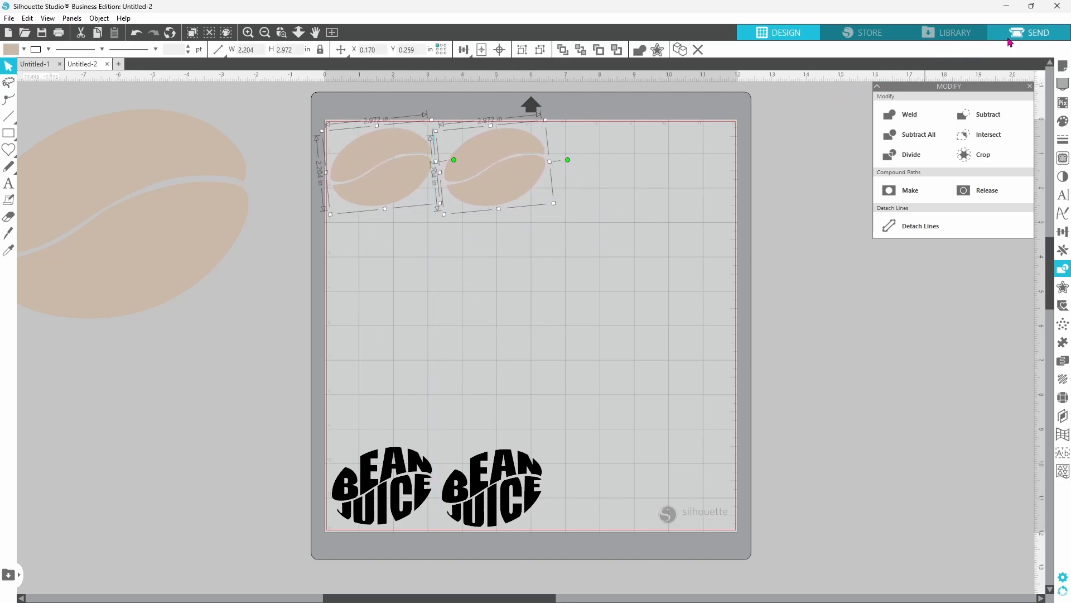
# Step: Show the Send panel with Vinyl Matte settings for both bean designs
pyautogui.click(1037, 32)
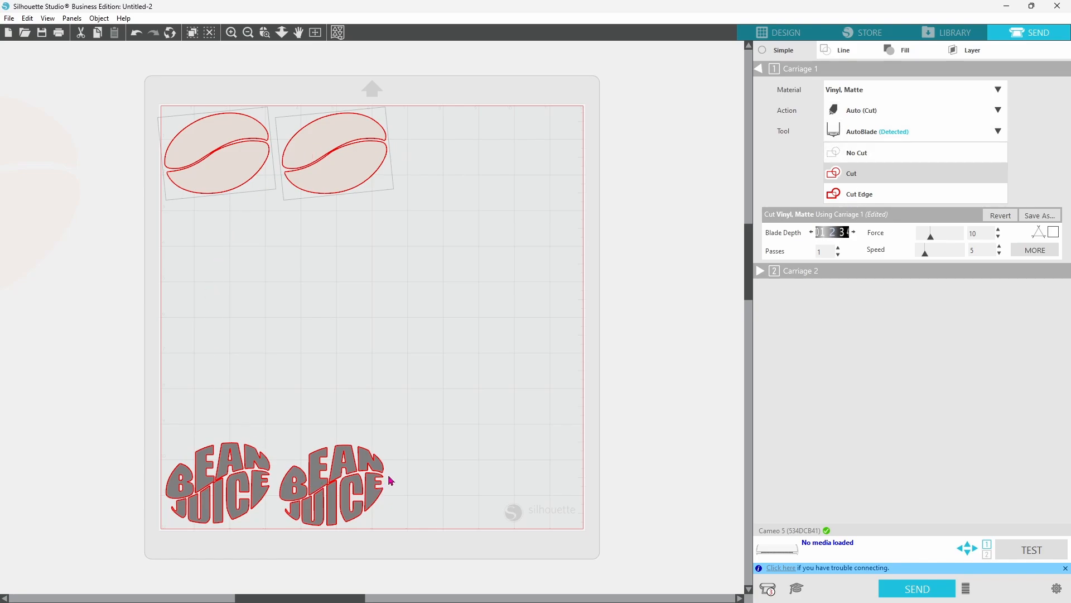
pyautogui.moveTo(856, 98)
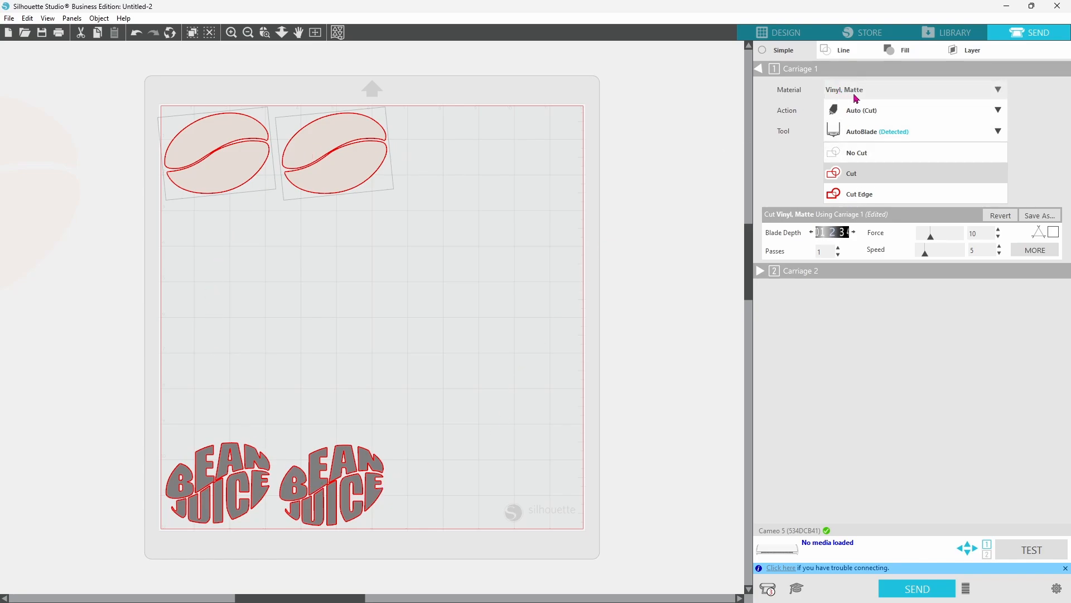
pyautogui.moveTo(844, 107)
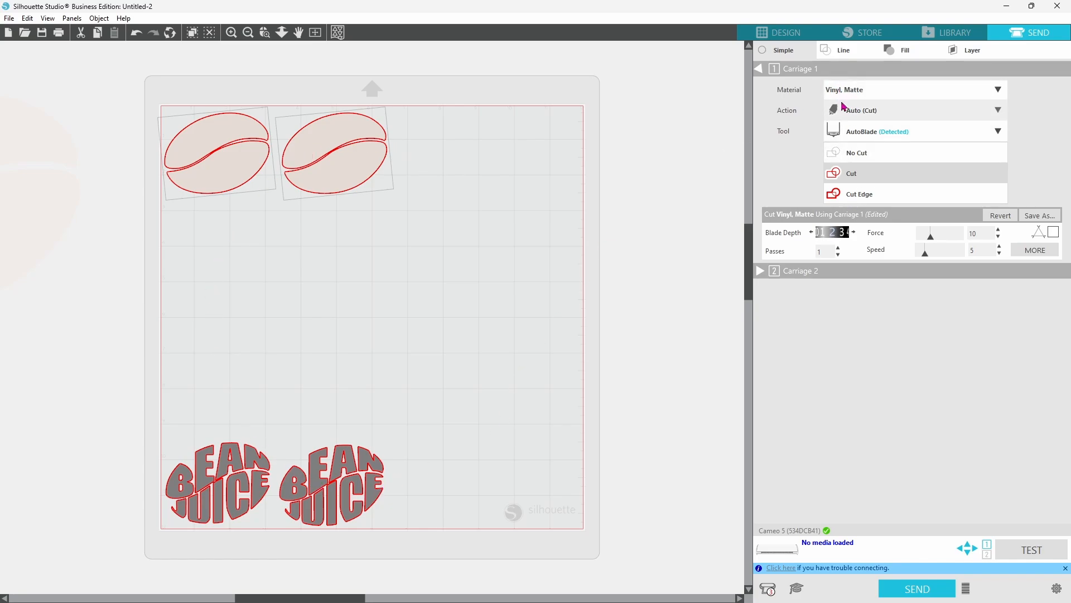